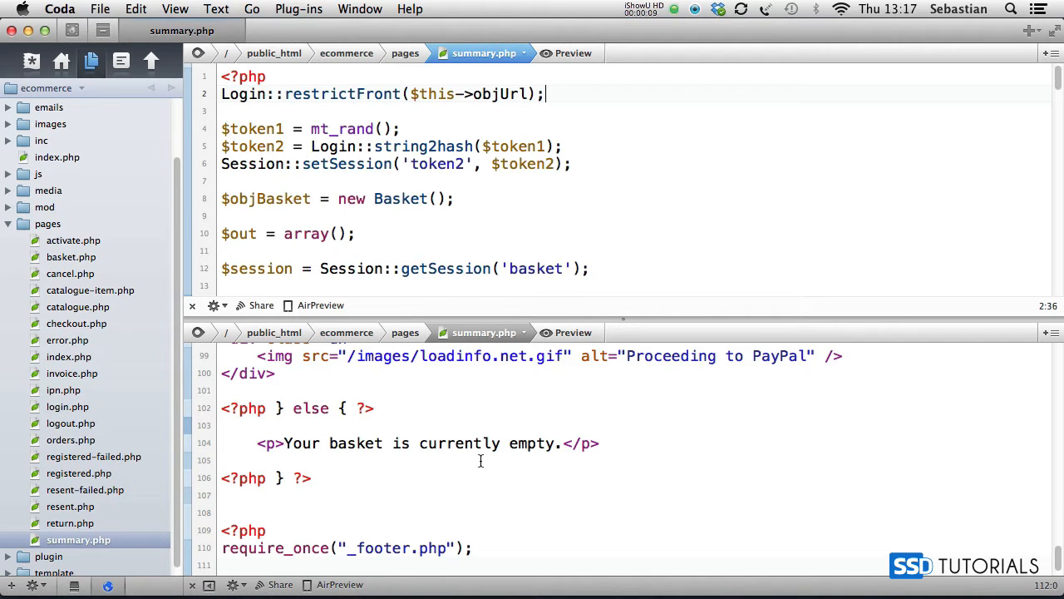
# - Scroll the lower pane of summary.php to make room below the login restriction line
pyautogui.scroll(-3)
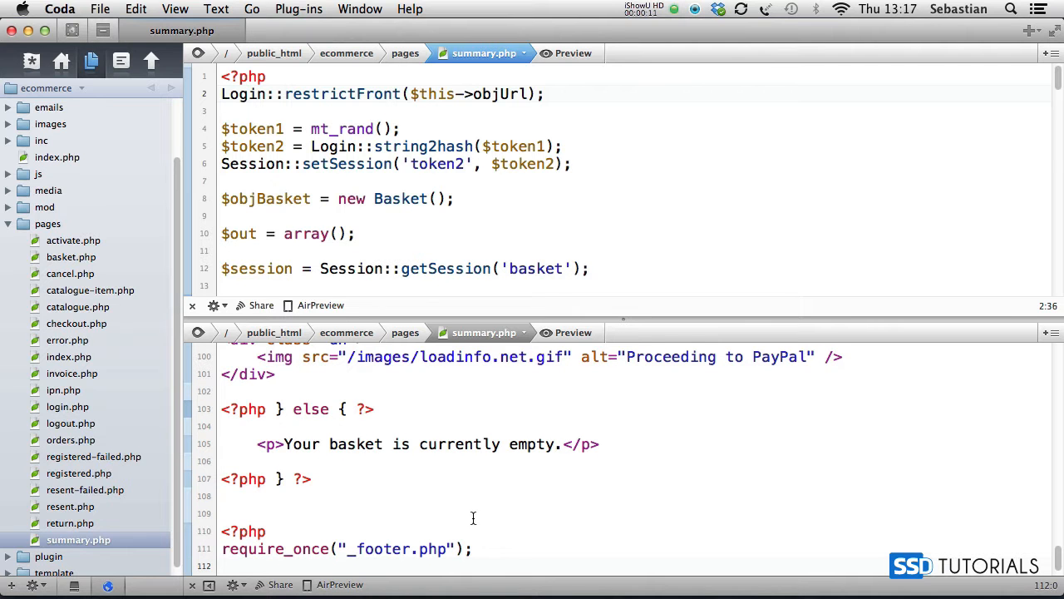
pyautogui.moveTo(499, 514)
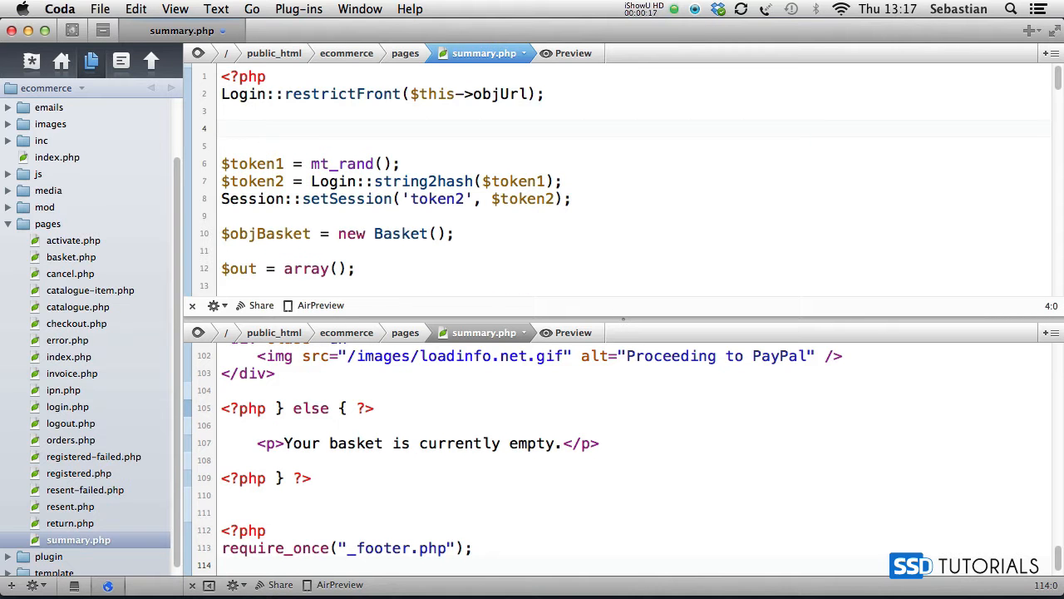
# - Create the User object with $objUser = new User();
pyautogui.write('$obj')
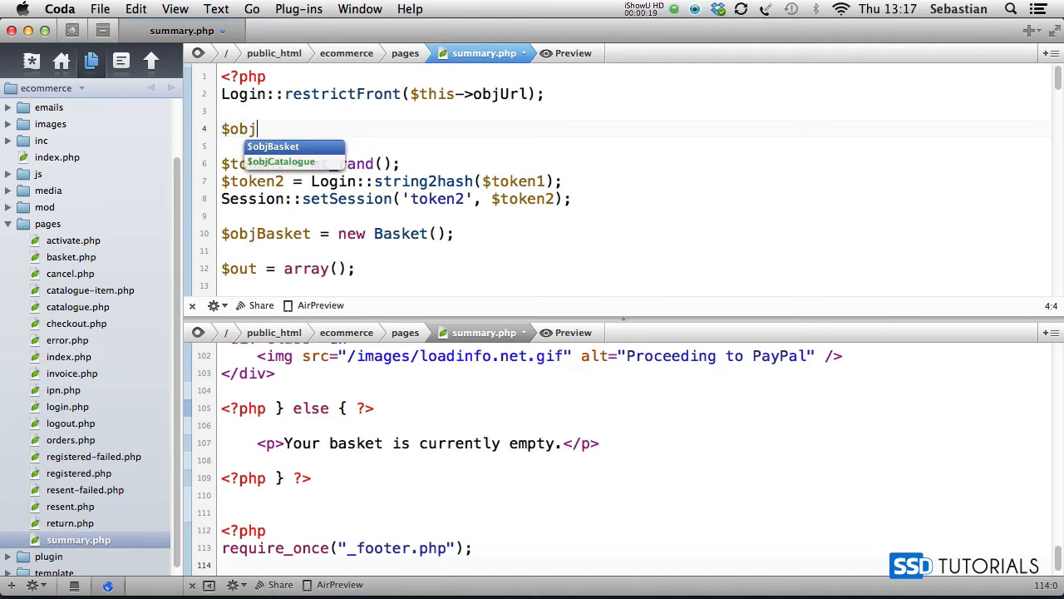
pyautogui.write('User = new U')
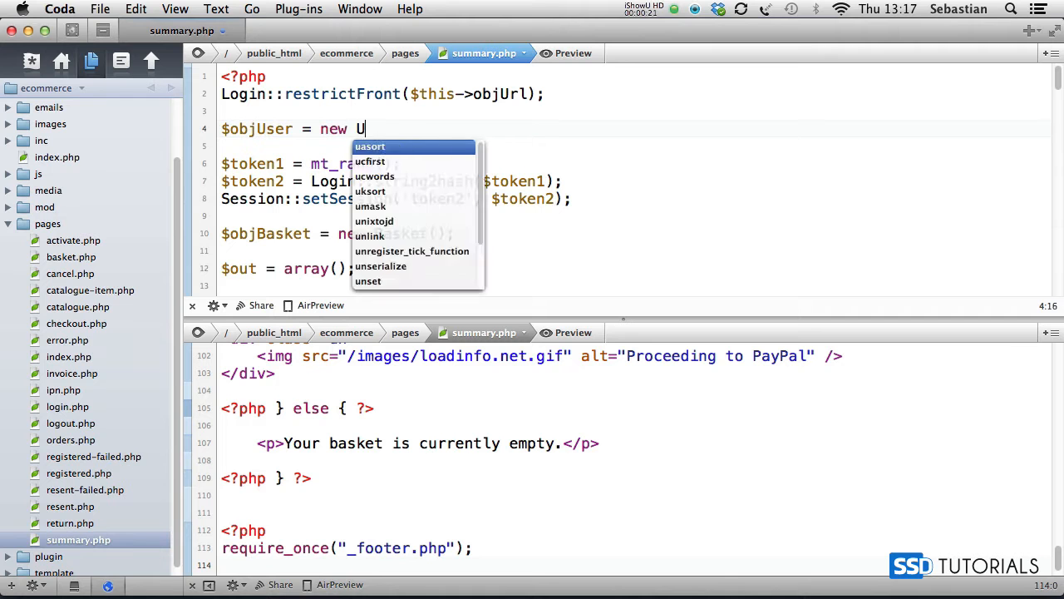
pyautogui.write('ser();')
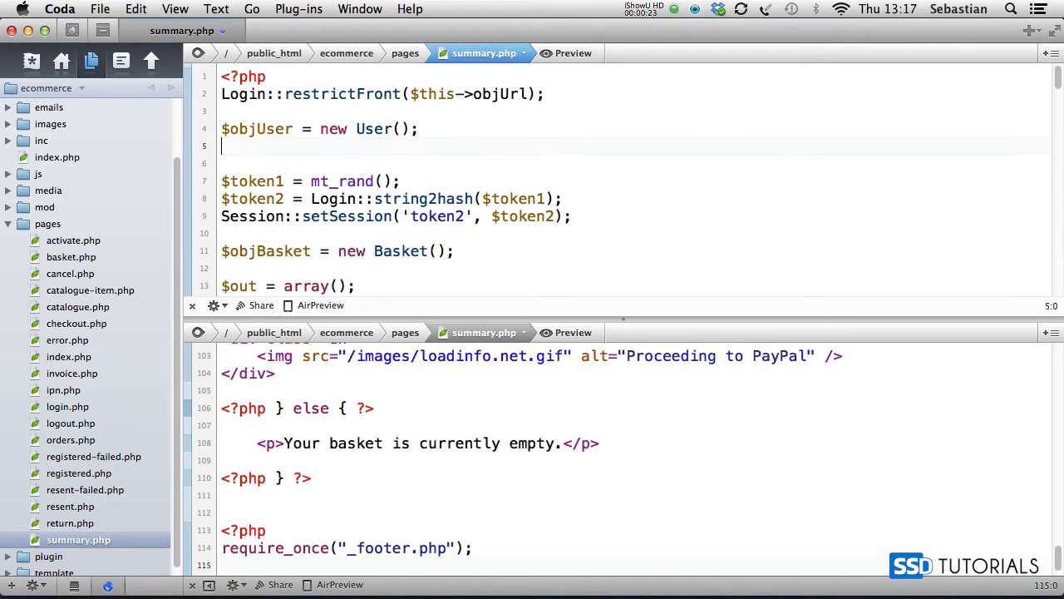
# - Set $user from $objUser->getUser(Session::getSession(Login::$_login_front)) and start an if (!empty check
pyautogui.write('$ur')
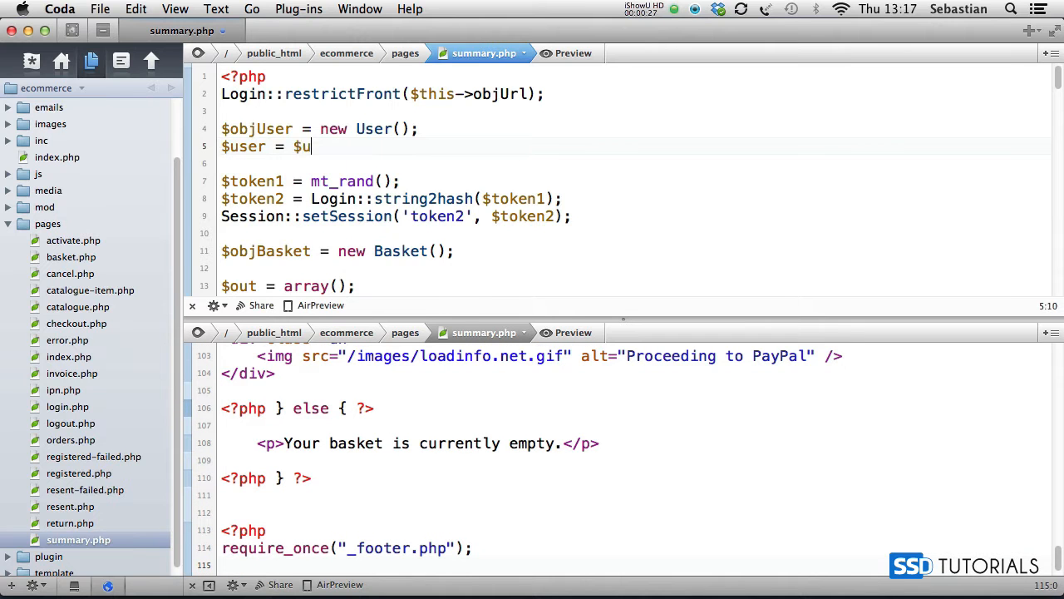
pyautogui.press('backspace')
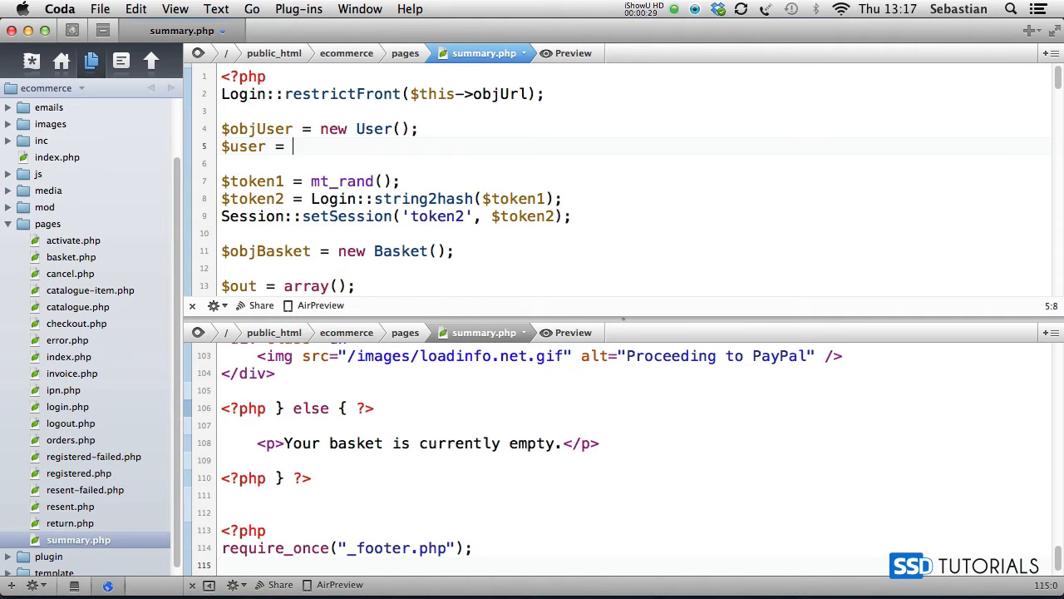
pyautogui.write('$objUser-')
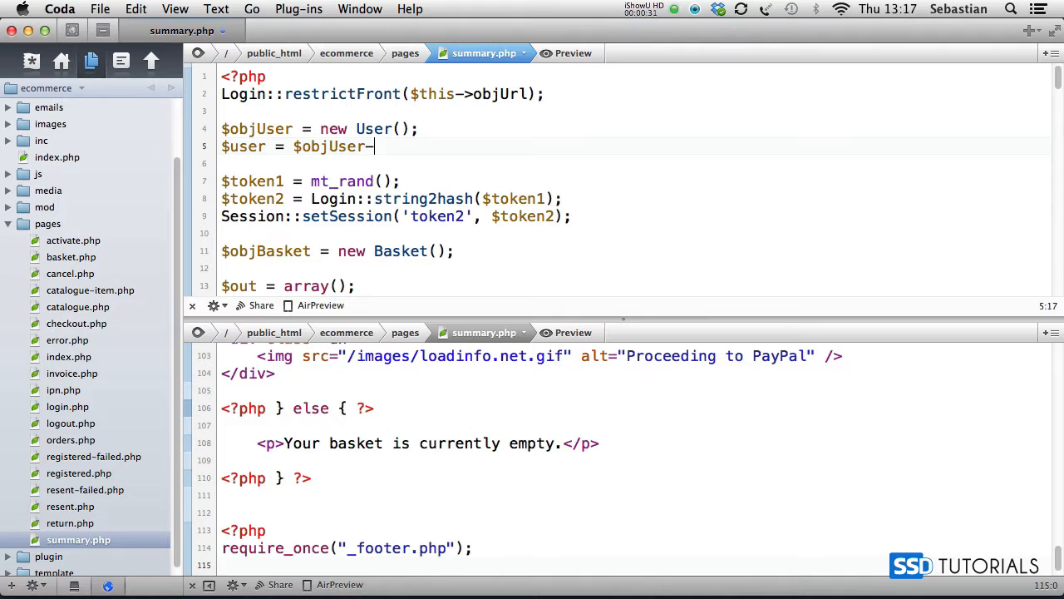
pyautogui.write('>getUser()')
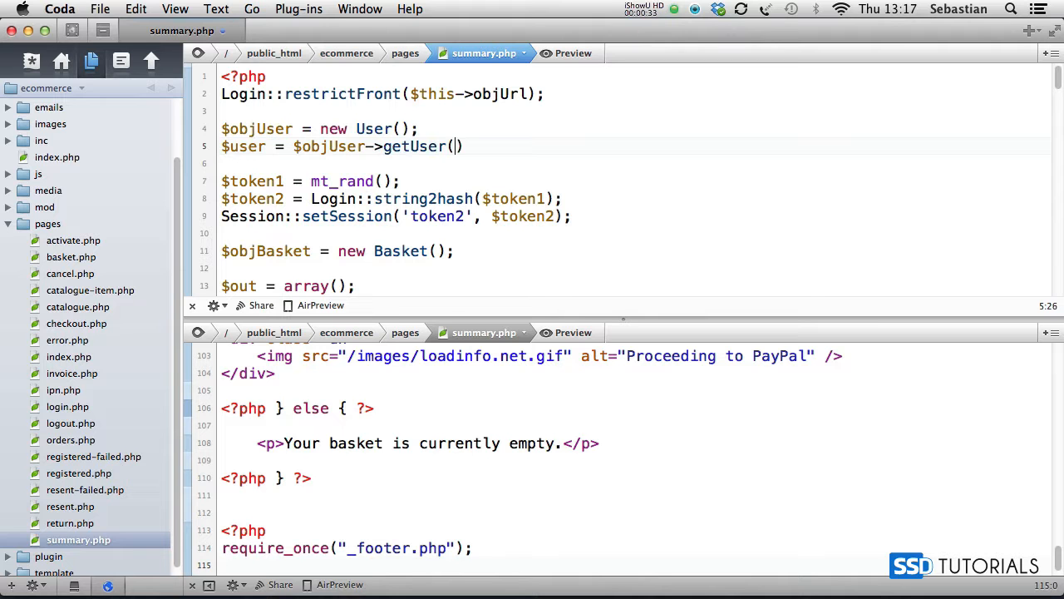
pyautogui.write('Session::getSession::')
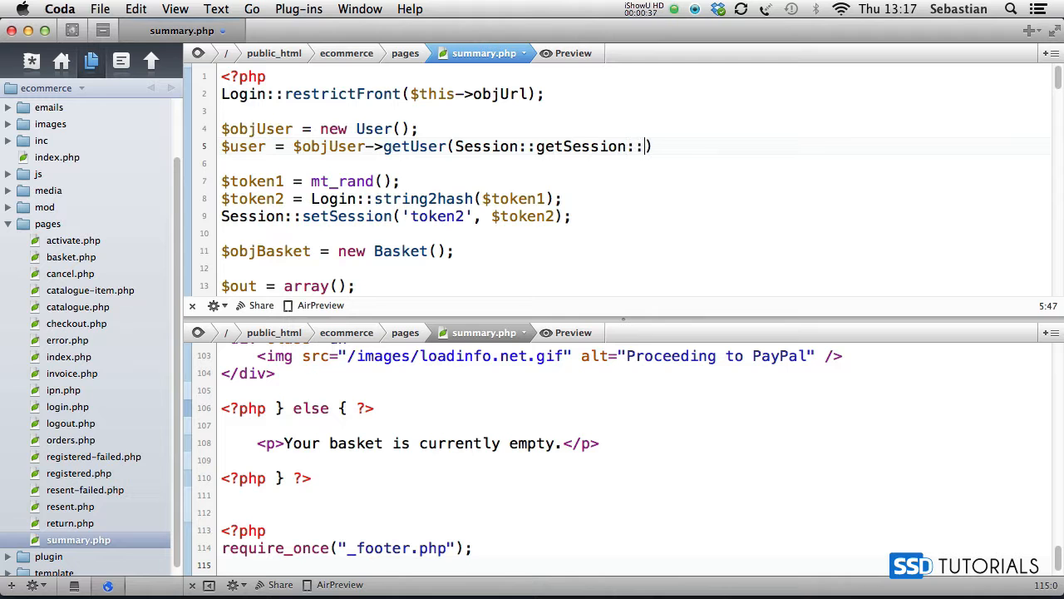
pyautogui.write('(L')
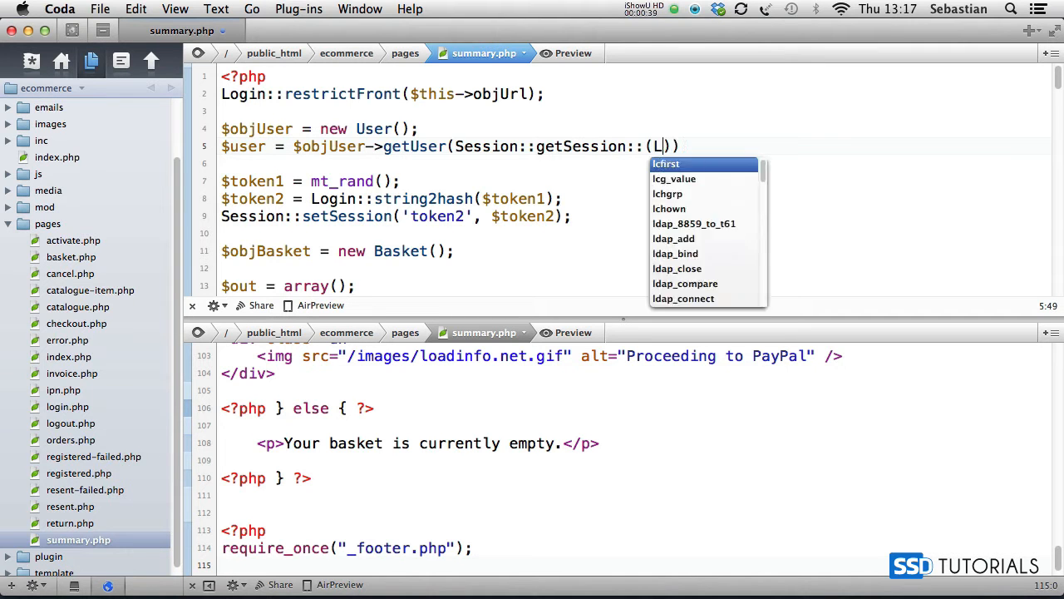
pyautogui.write('ogin::$_')
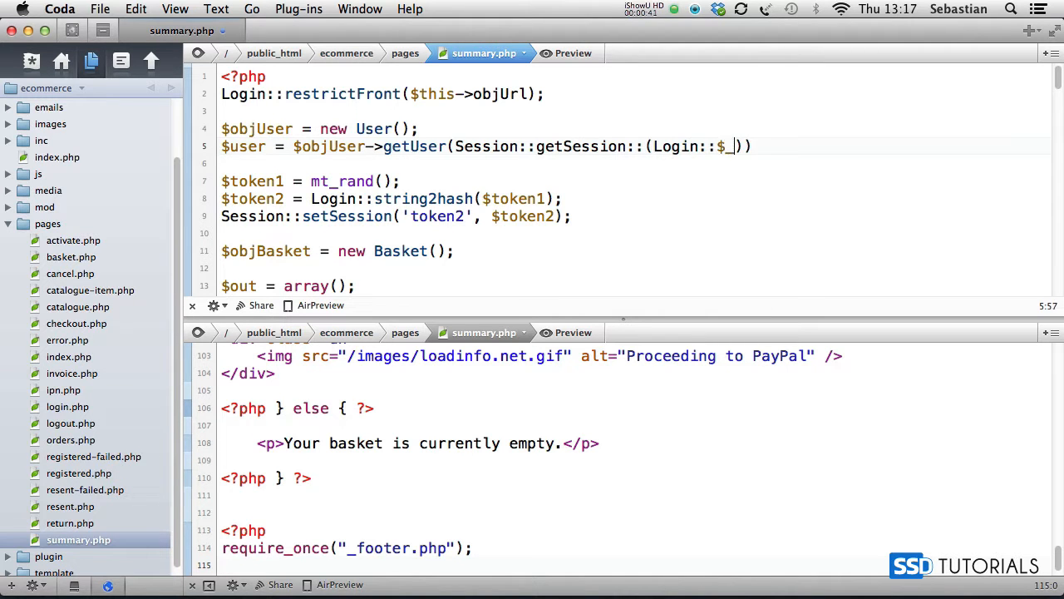
pyautogui.write('login_front')
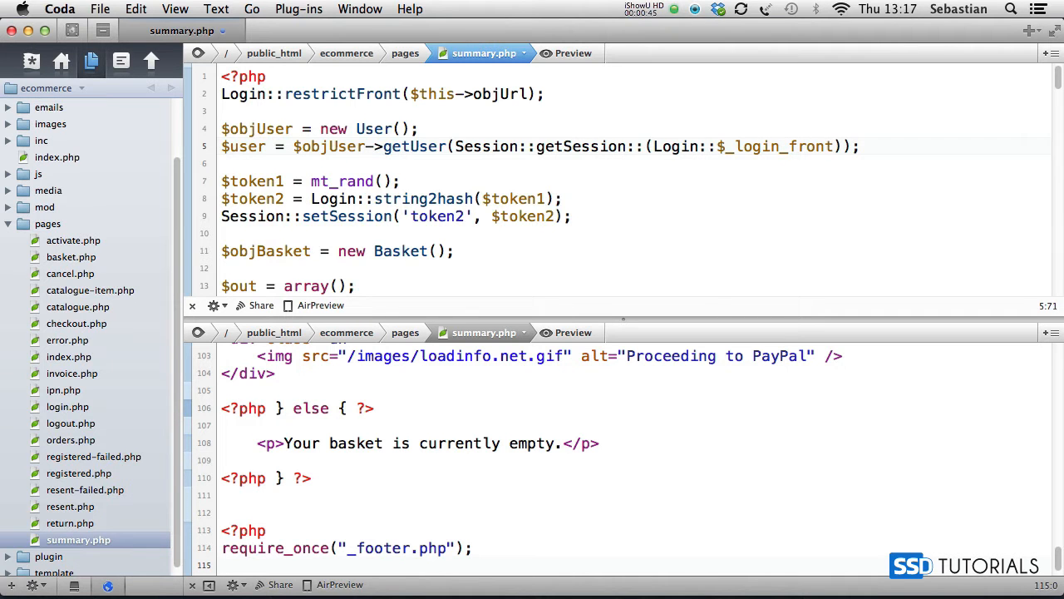
pyautogui.write('if (!empty($user')
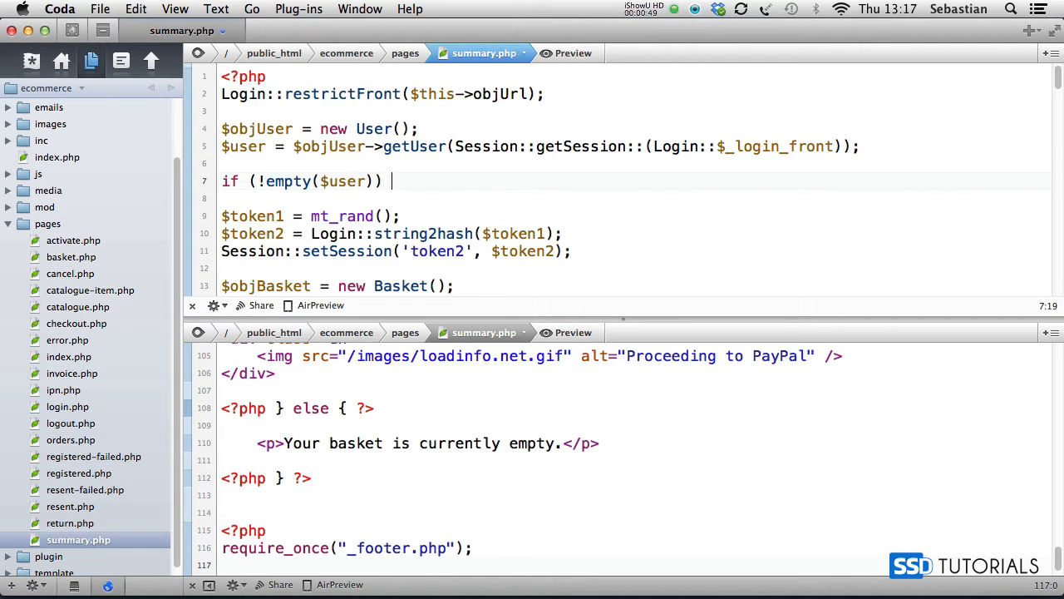
# - Add the opening brace to if (!empty($user)) and the closing brace after the footer require
pyautogui.write('{')
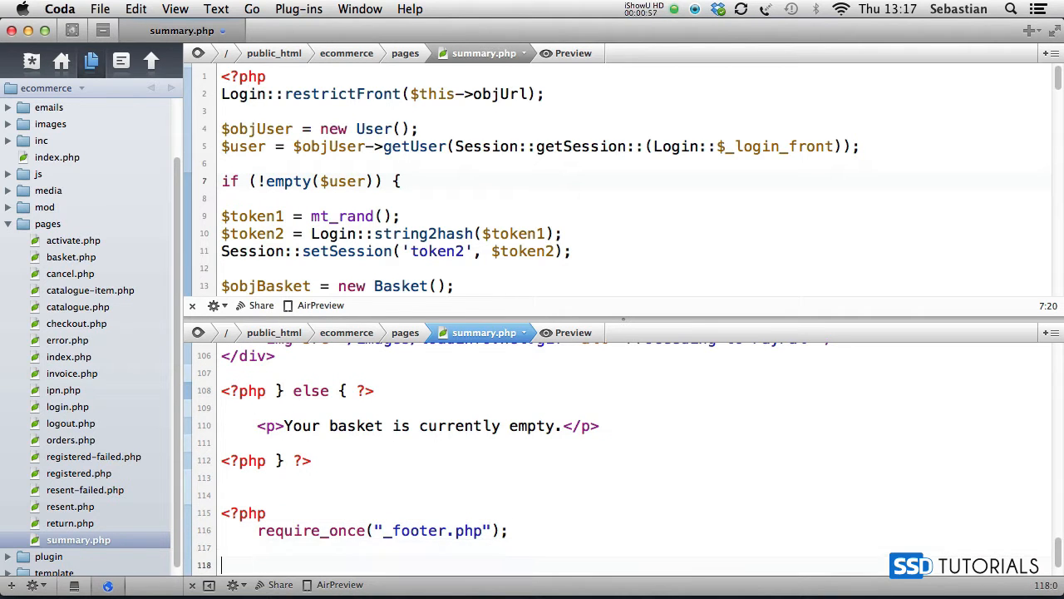
pyautogui.write('} else {')
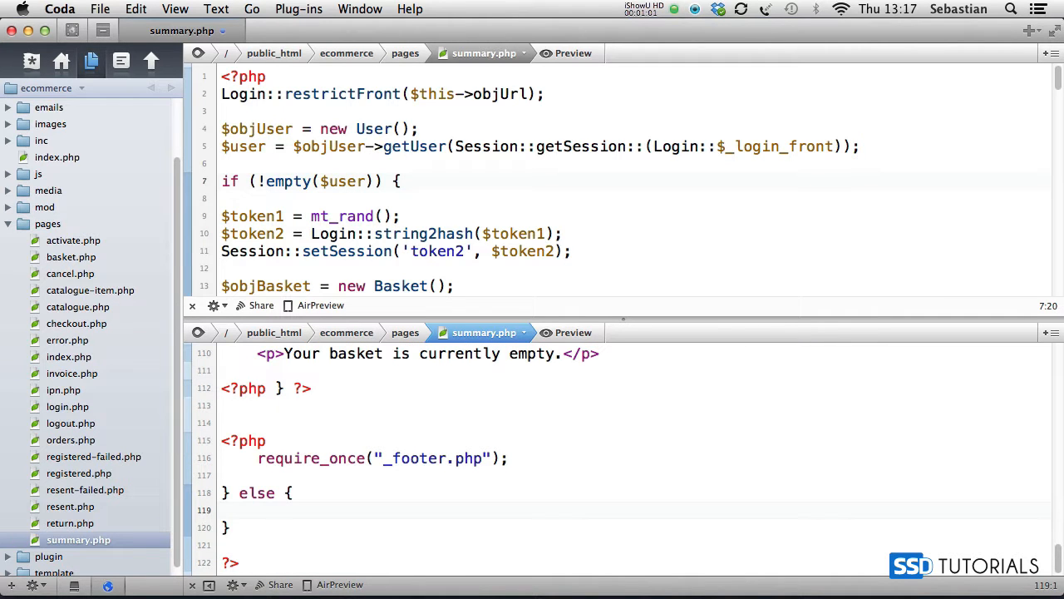
# - In the else branch, type Helper::redirect($this->objUrl->href('error'));
pyautogui.write('Help')
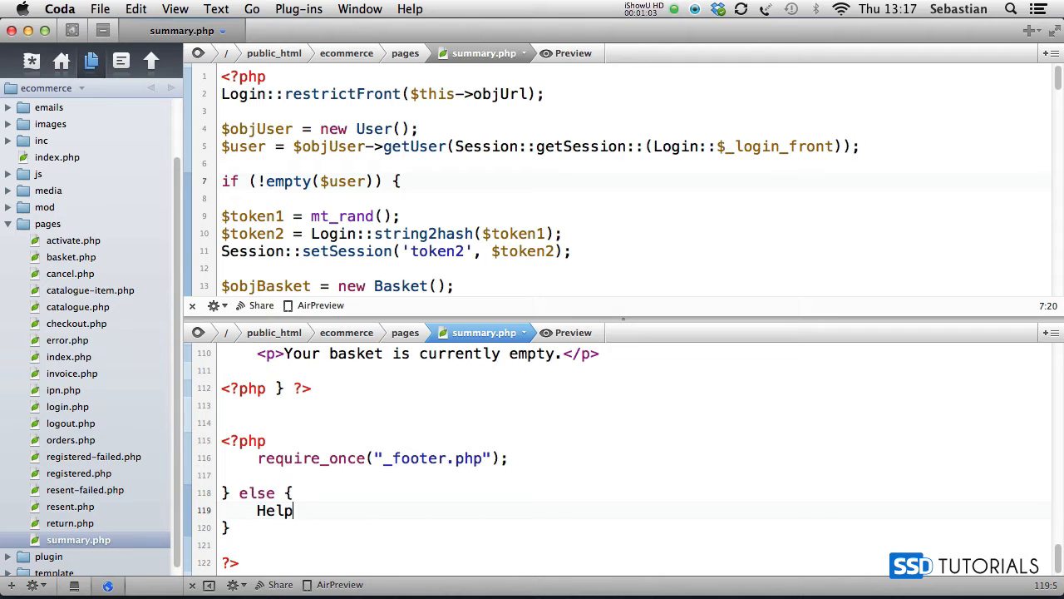
pyautogui.write('er::redirect($this->')
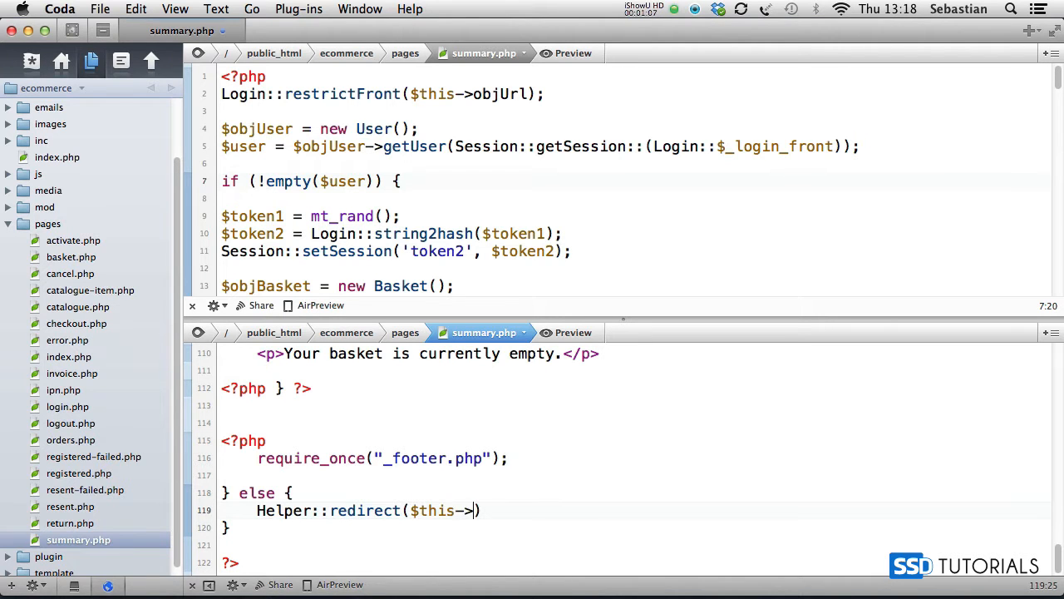
pyautogui.write('objUrl->')
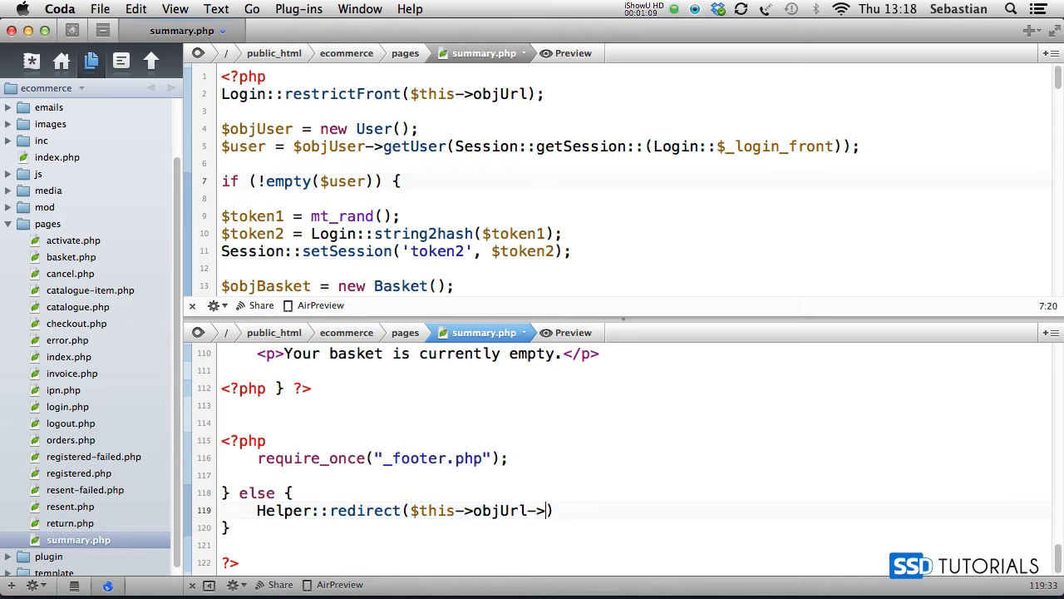
pyautogui.write("href('err'")
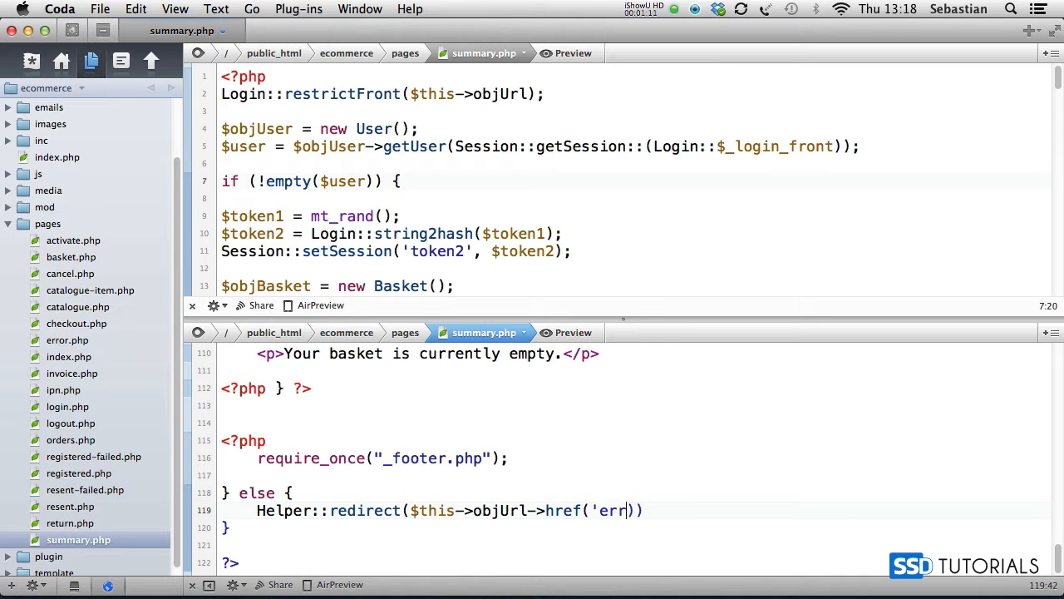
pyautogui.write("or');")
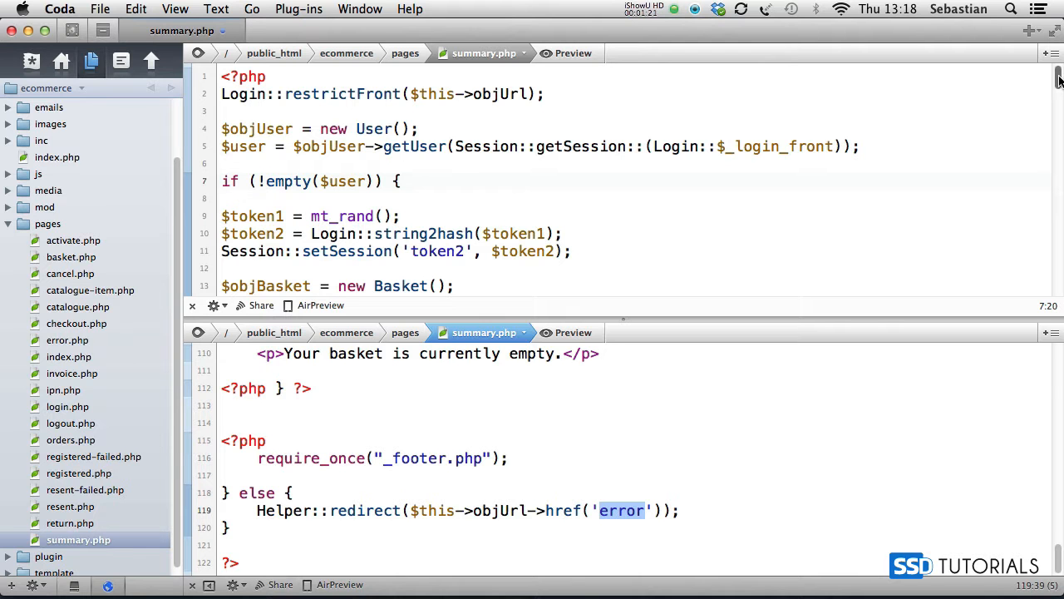
# - Add $objBasket = new Basket(); then $objShipping = new Shipping($objBasket)
pyautogui.scroll(-3)
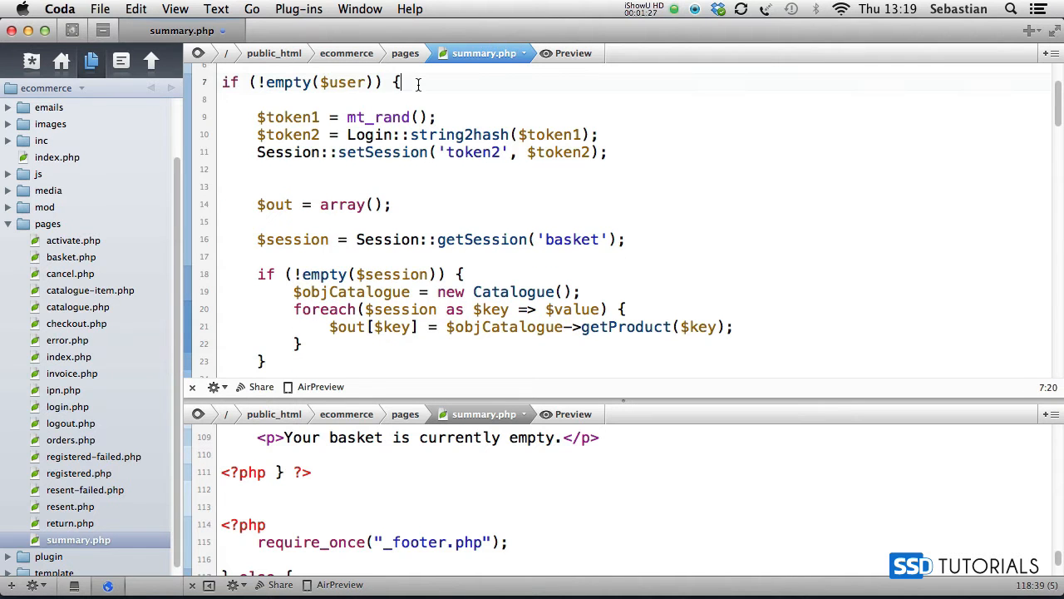
pyautogui.write('$objBasket = new Basket();')
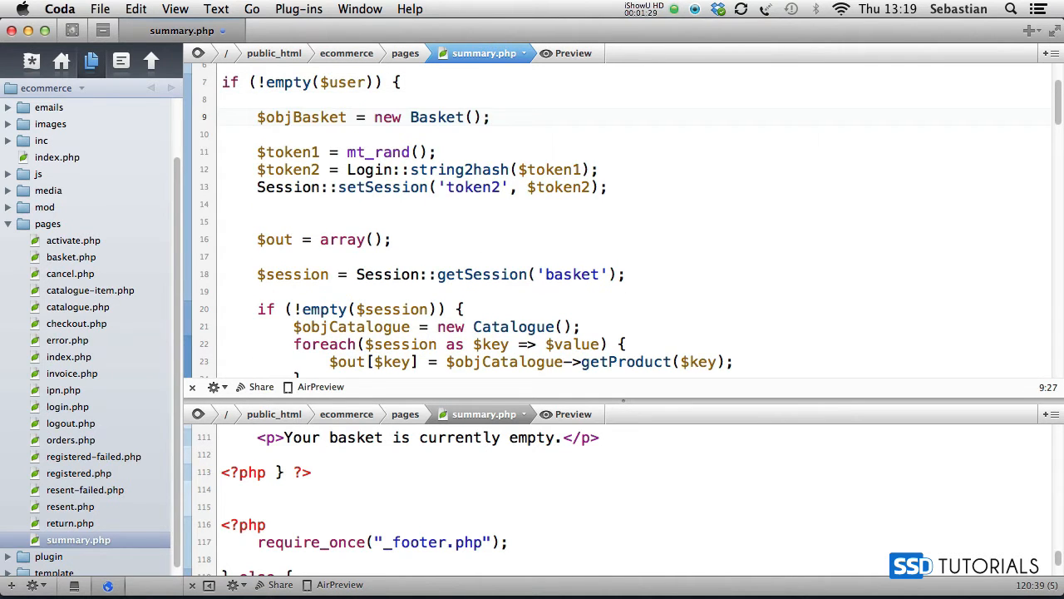
pyautogui.write('$objS')
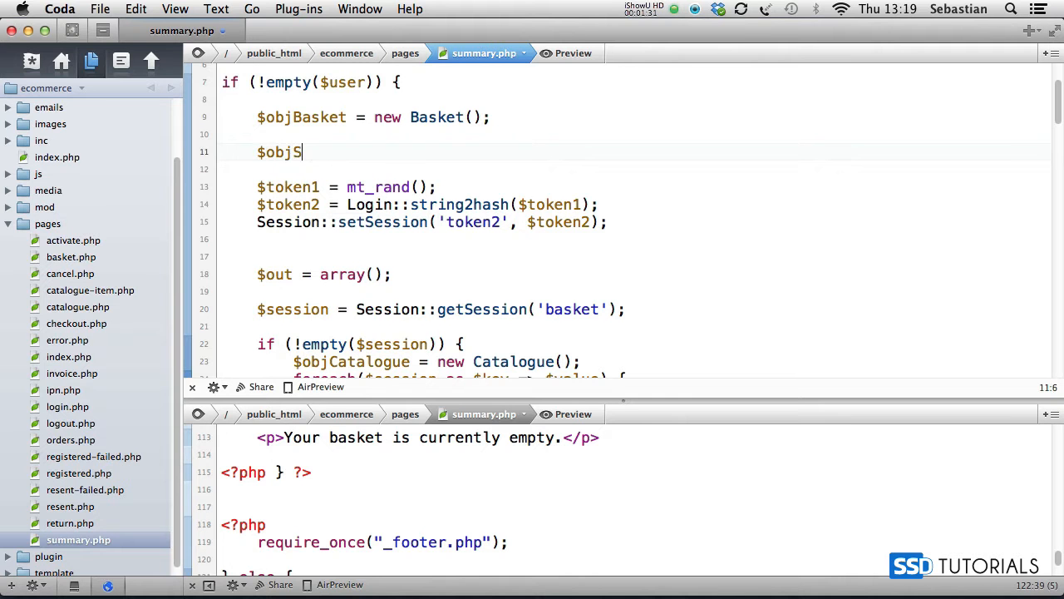
pyautogui.write('hipping =')
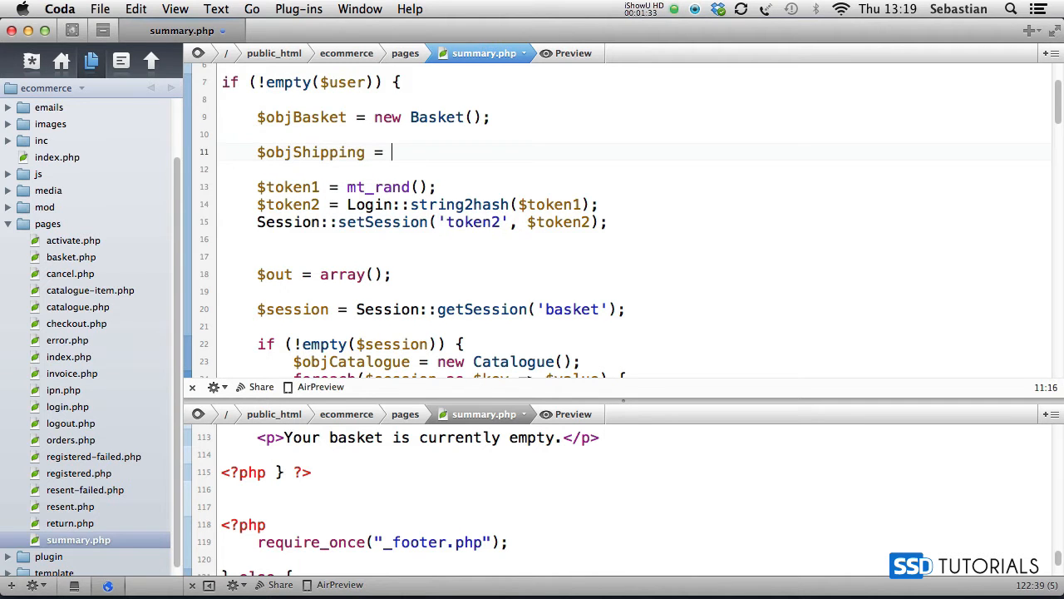
pyautogui.write('new Shipping')
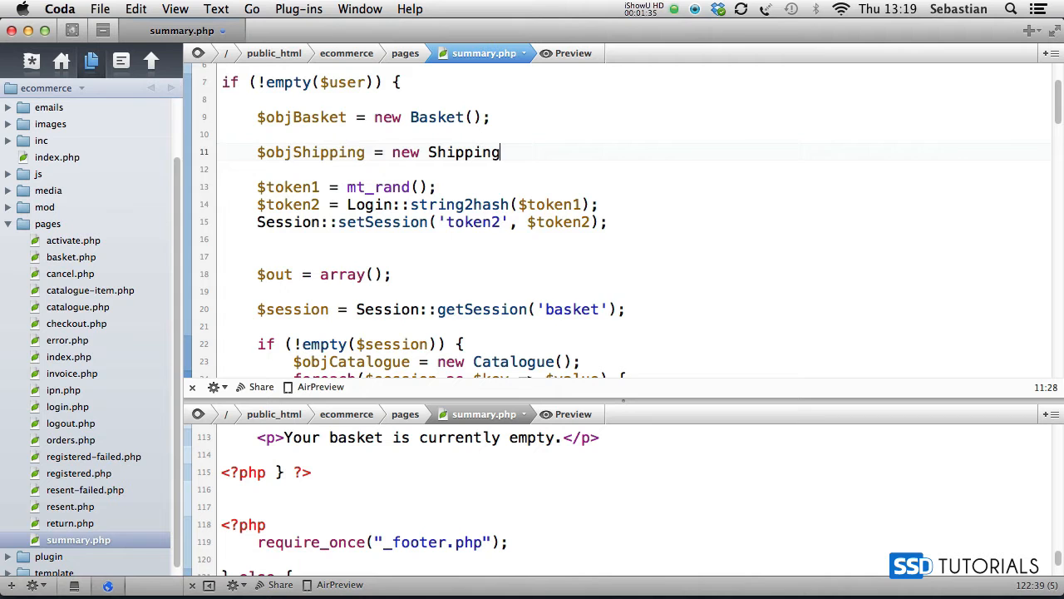
pyautogui.write('($objBasket)')
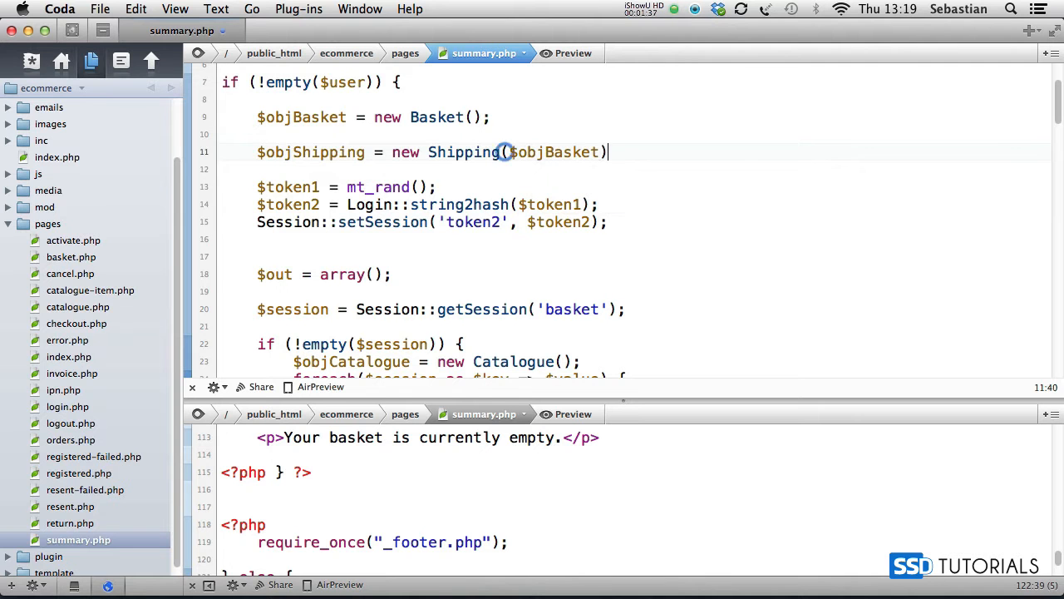
# - Add $shipping = $objShipping->getShippingOptions($user); and begin a // comment below it
pyautogui.write('$ship')
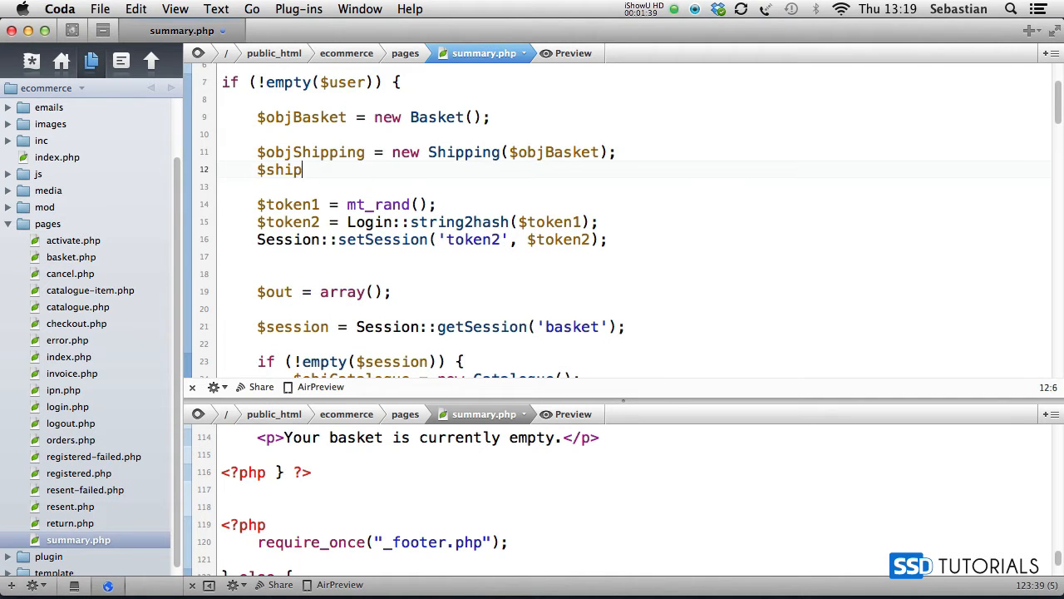
pyautogui.write('ping = $objShipping-')
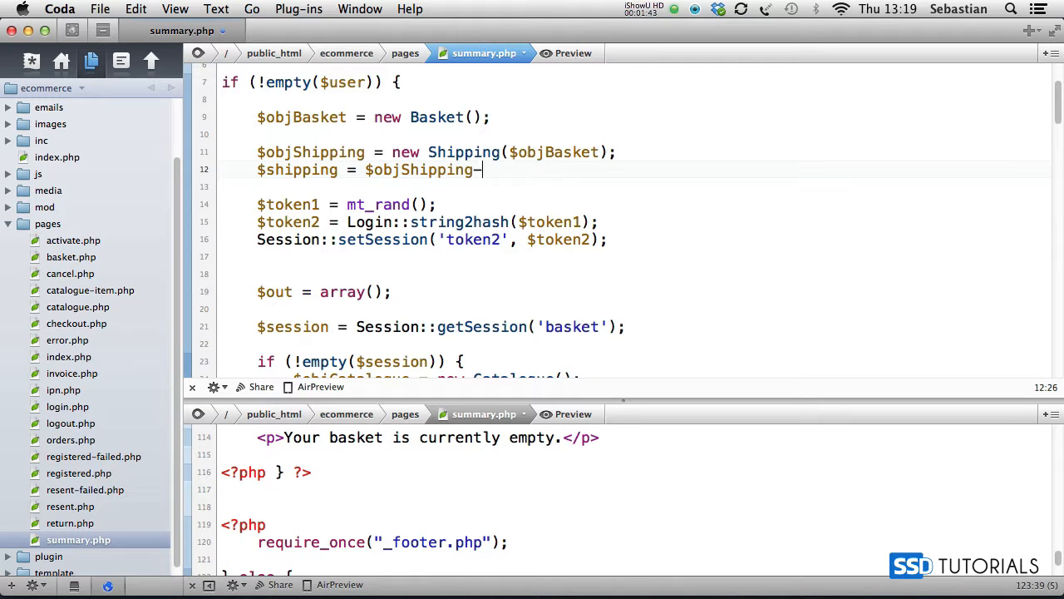
pyautogui.write('>getShippi')
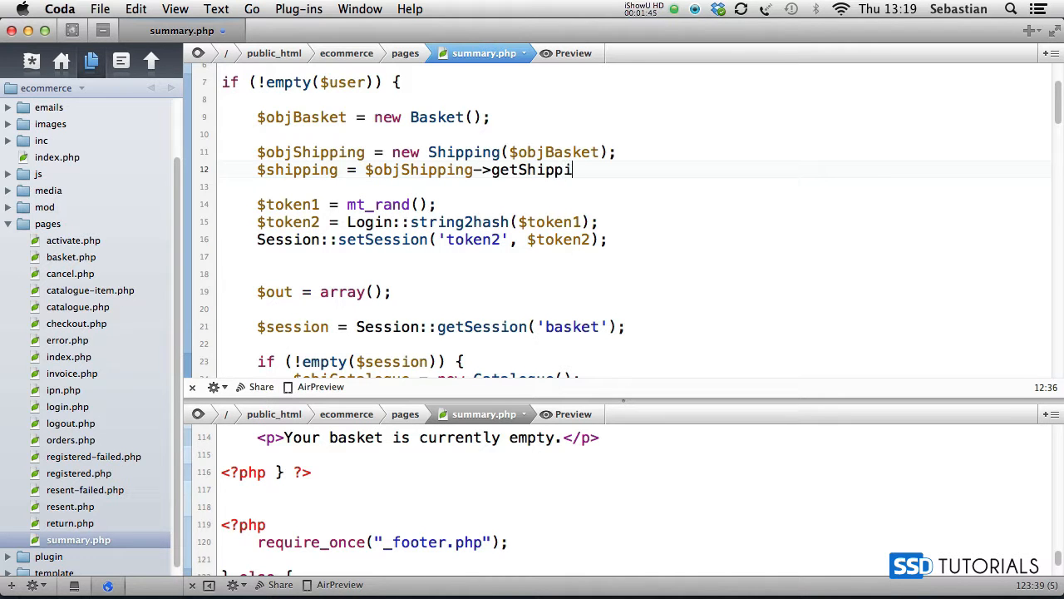
pyautogui.write('ngOptions')
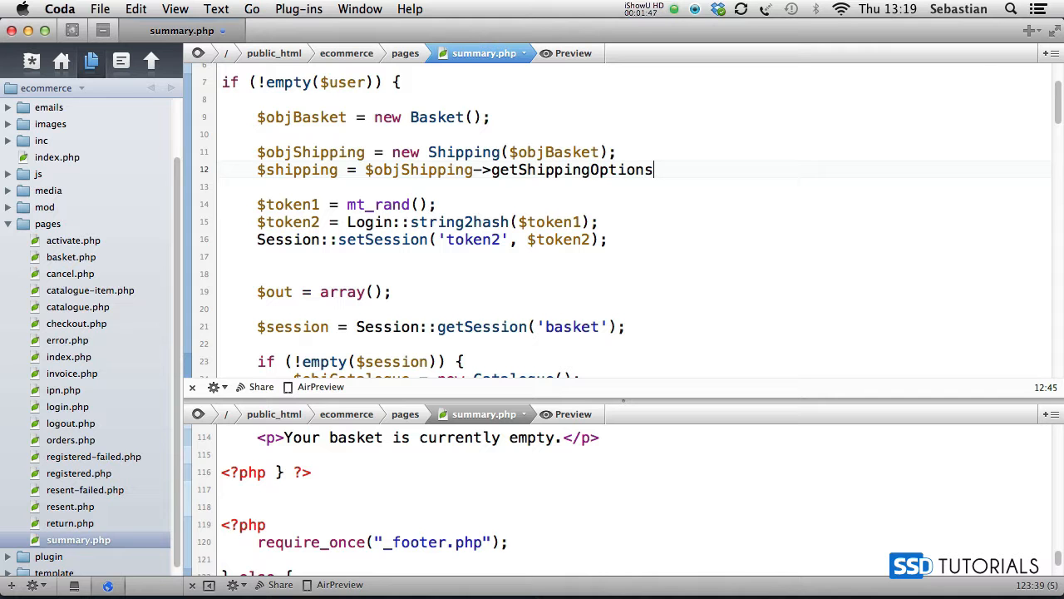
pyautogui.write('($user)')
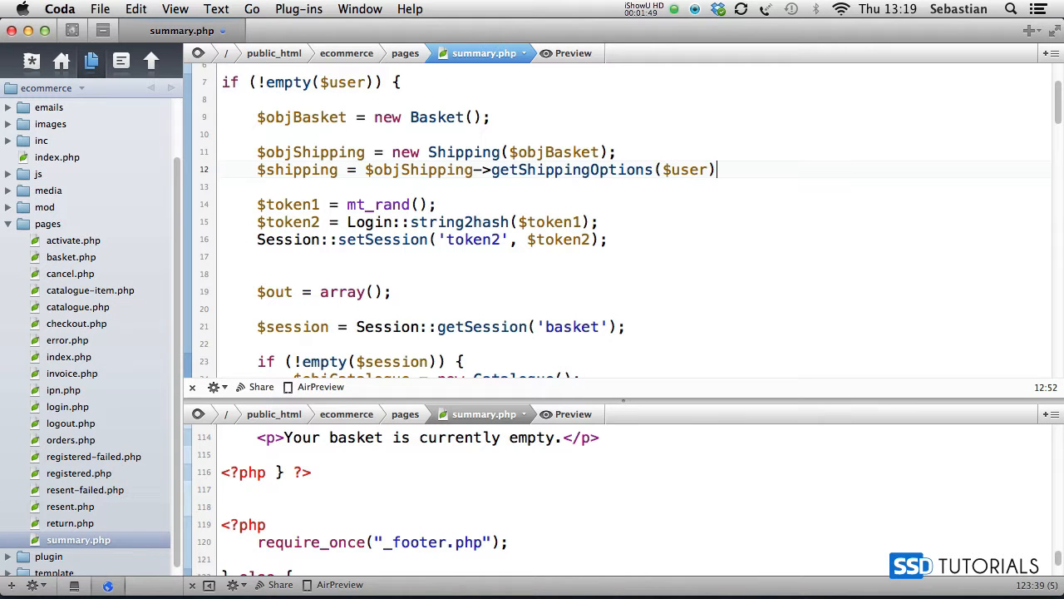
pyautogui.write(';')
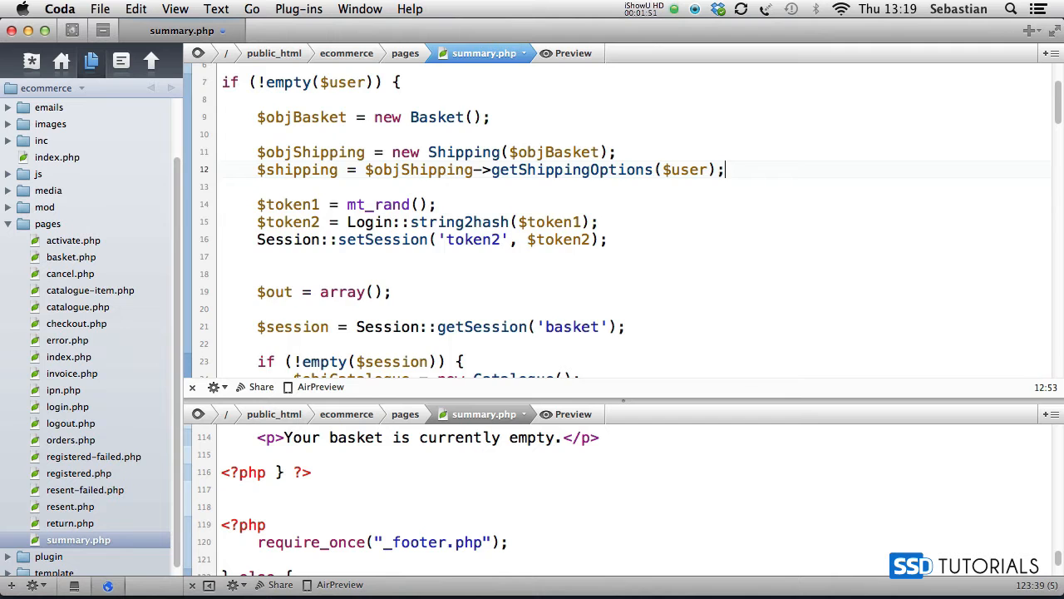
pyautogui.write('//')
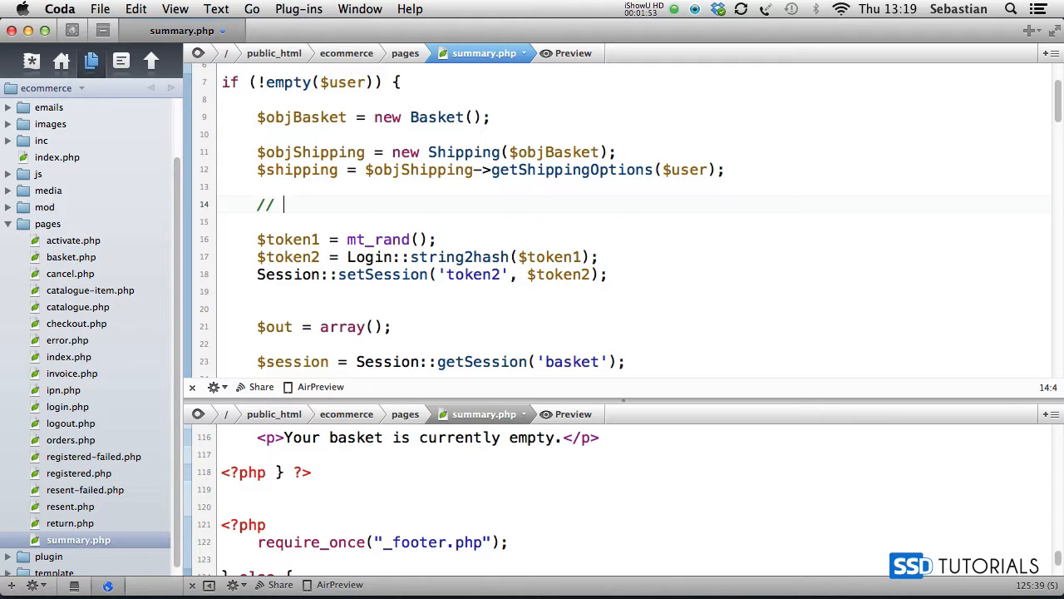
# - Write the comment 'clear all previous shipping sessions' above $objBasket->clearShipping();
pyautogui.write('clear all previo')
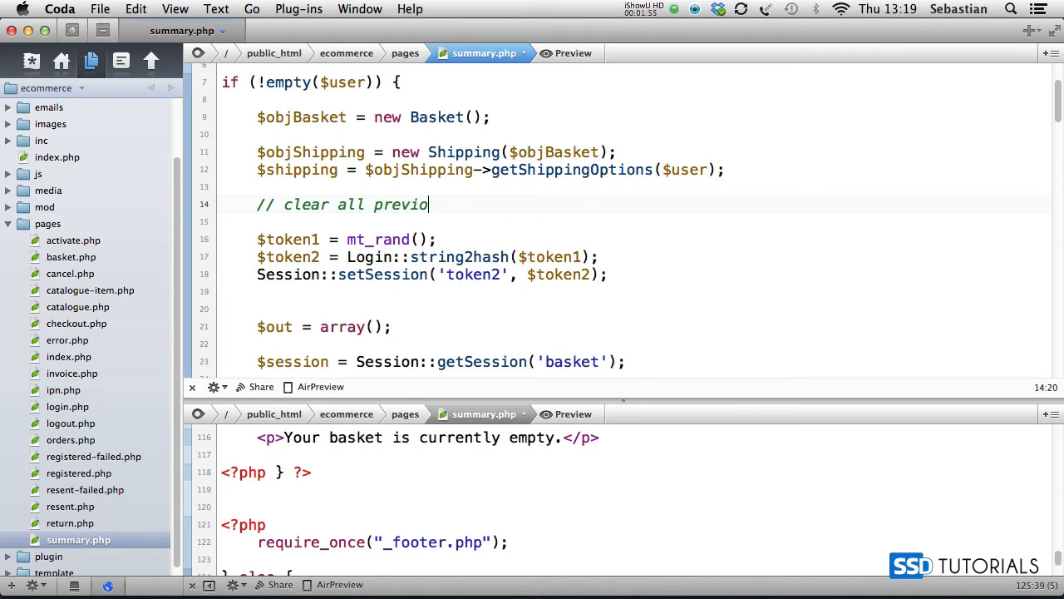
pyautogui.write('us shipping sessions')
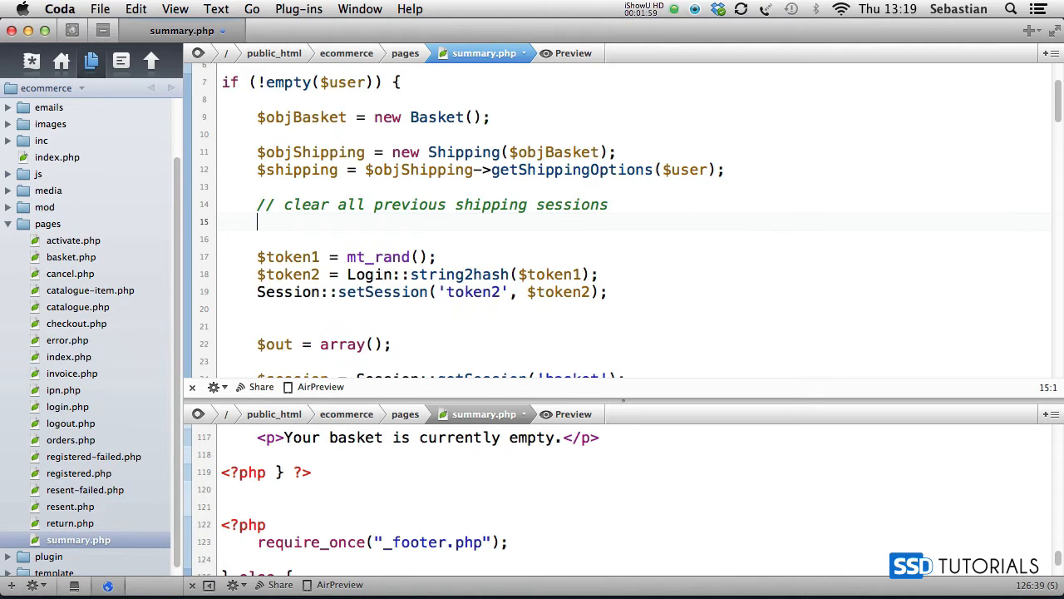
pyautogui.write('$objBasket->')
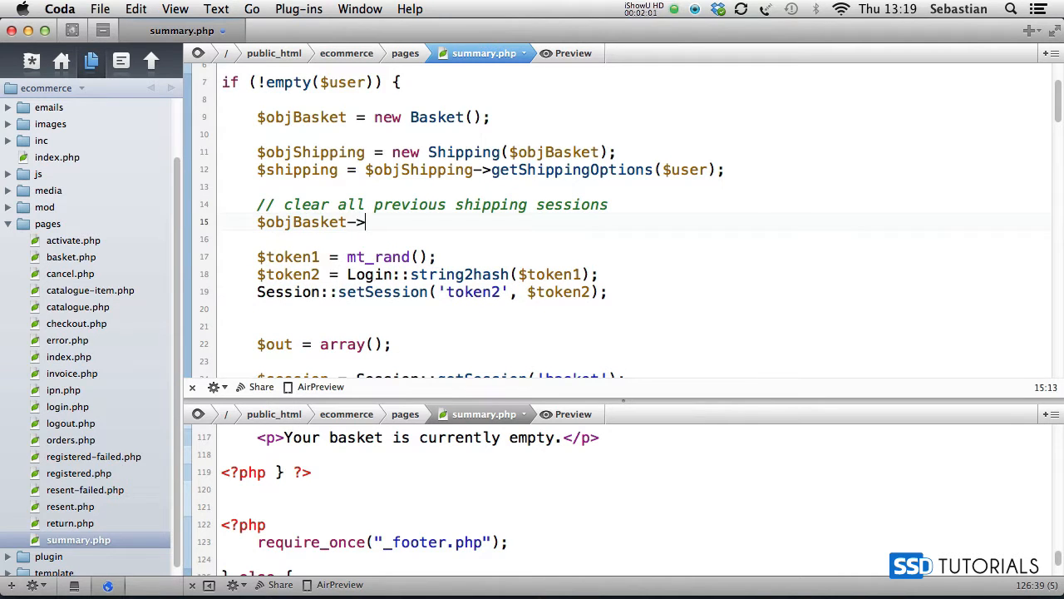
pyautogui.write('clearShipp')
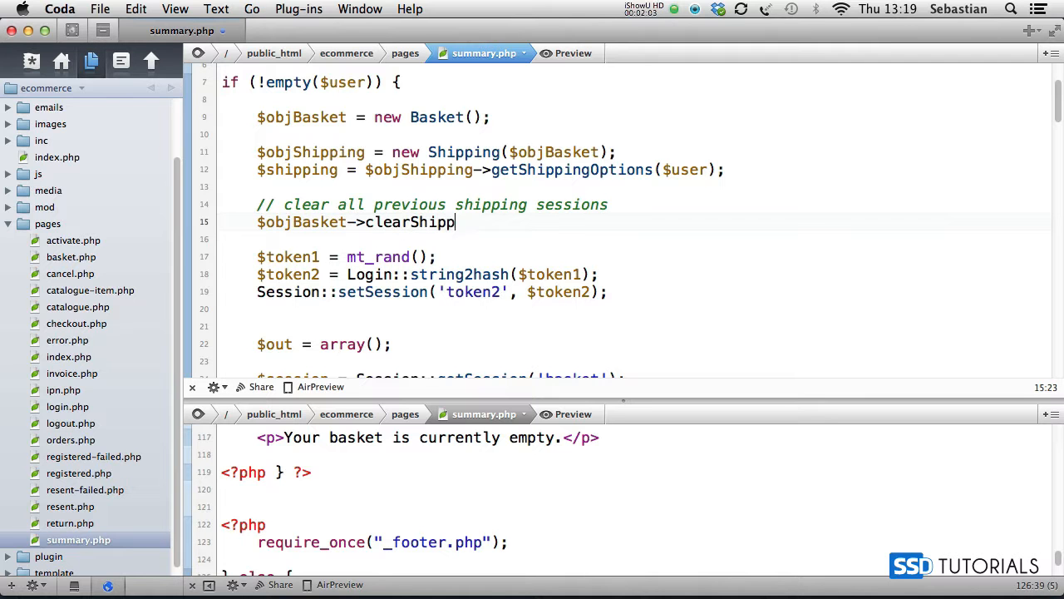
pyautogui.write('ing()')
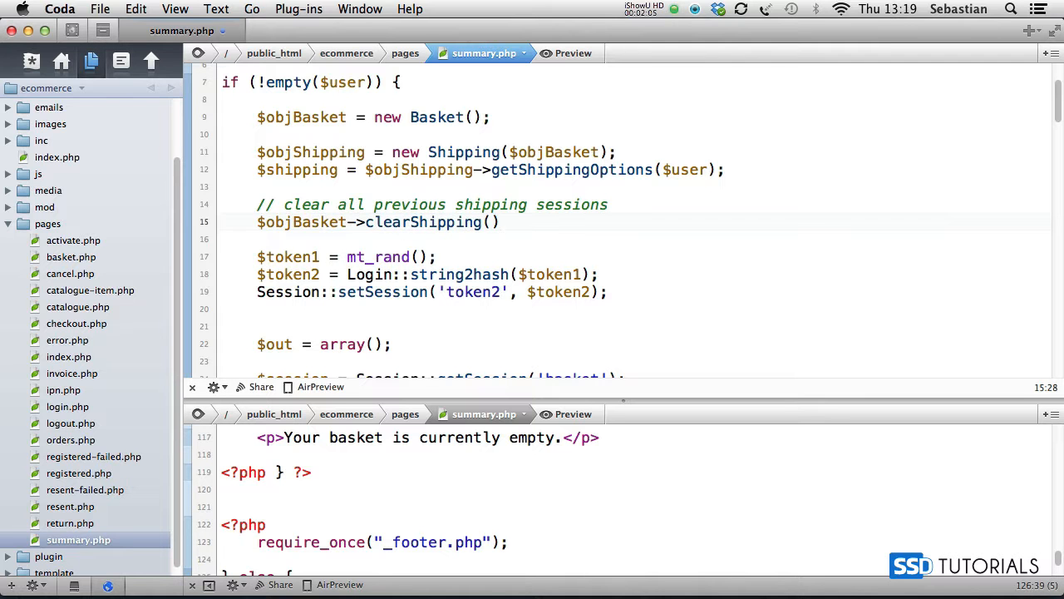
pyautogui.write(');')
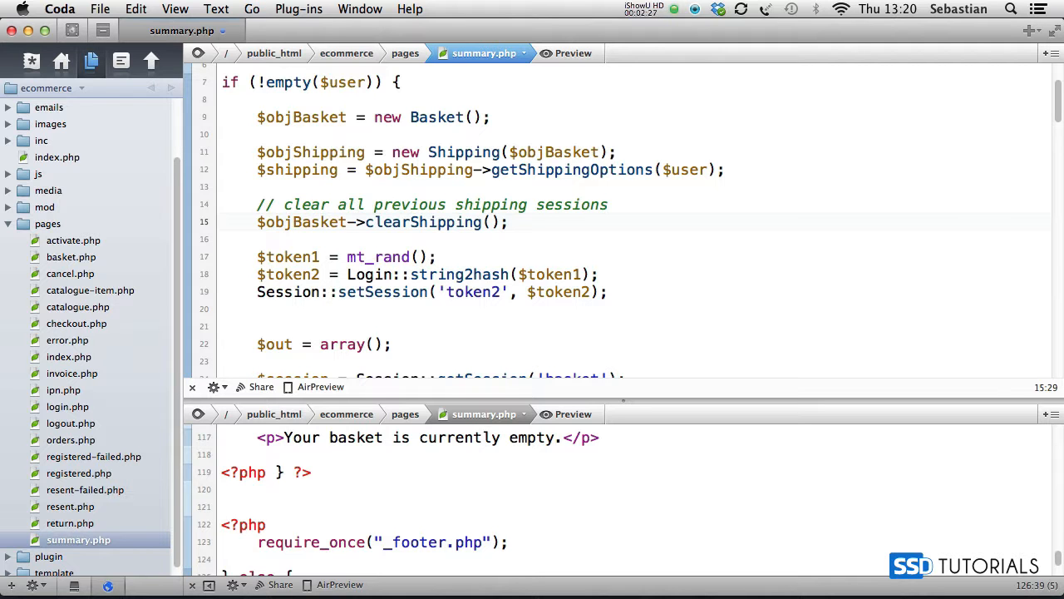
pyautogui.click(508, 222)
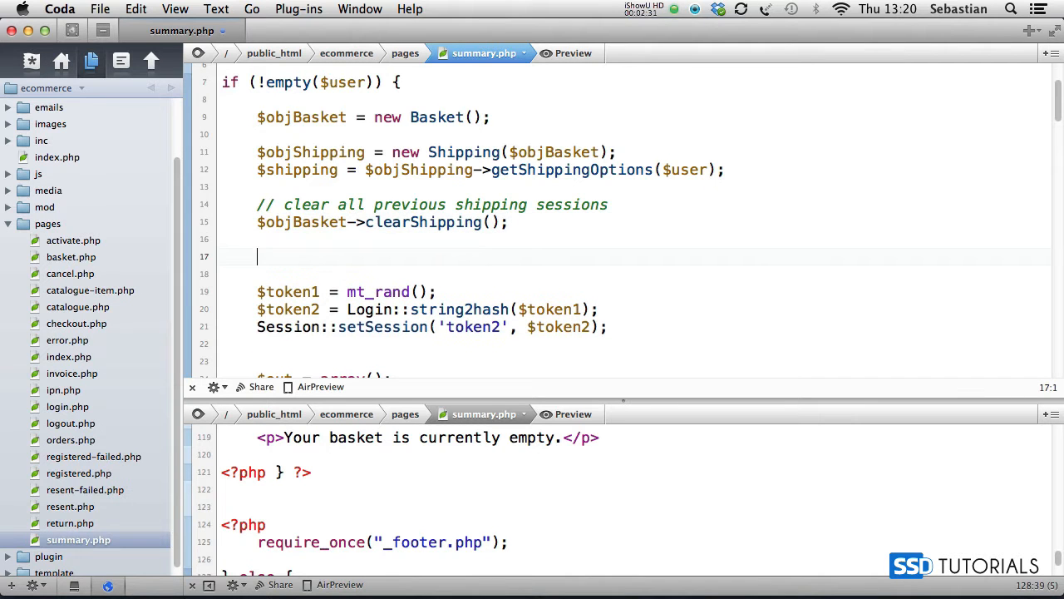
# - Comment 'get default shipping for the user's selected country' and add $shippingDefault = $objShipping->getDefault($user)
pyautogui.write('// get')
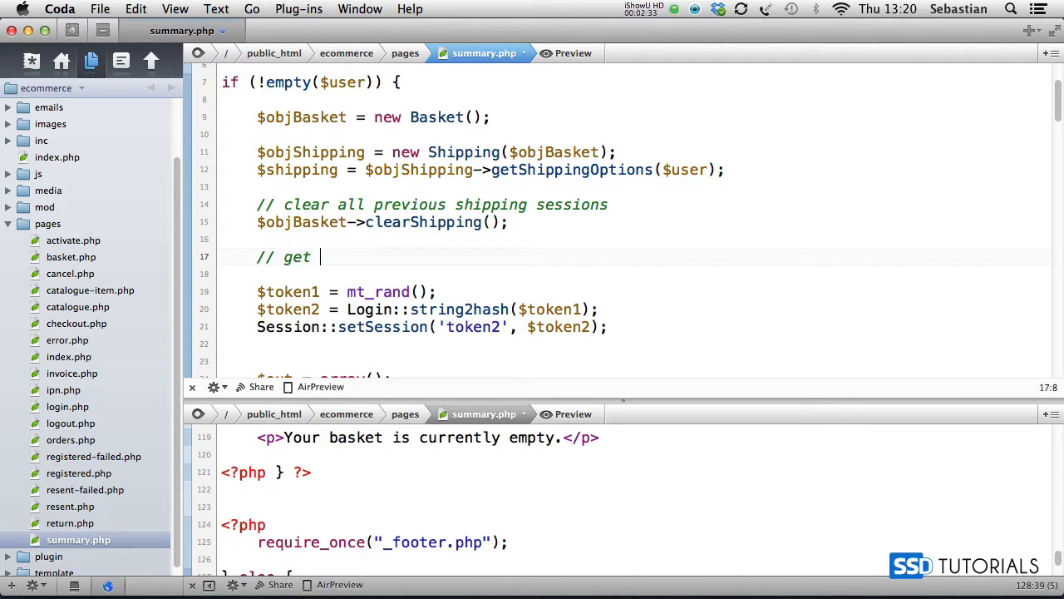
pyautogui.write('default ship')
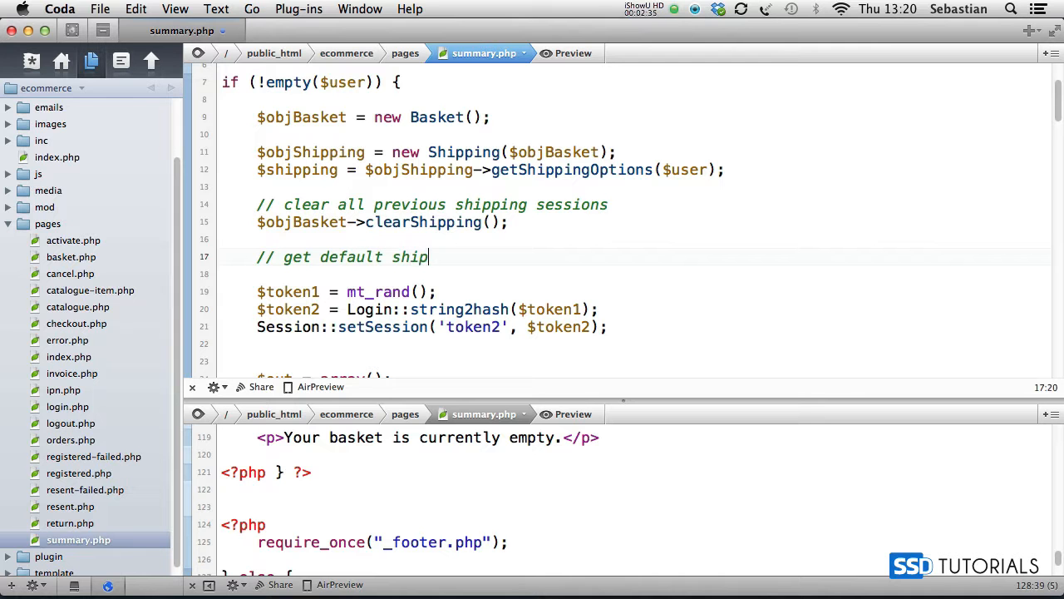
pyautogui.write('ping for the u')
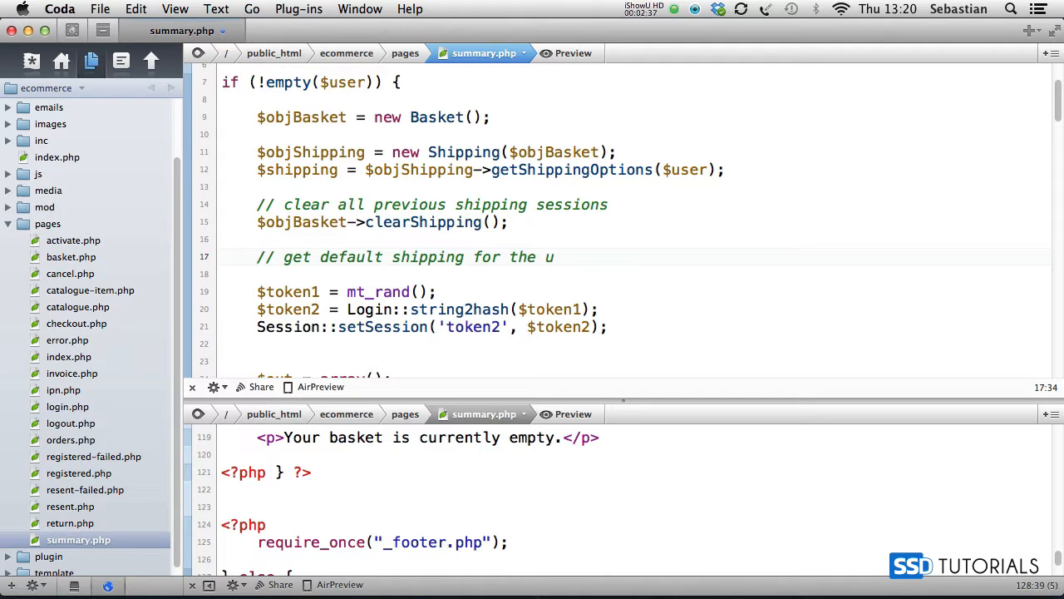
pyautogui.write("ser's selec")
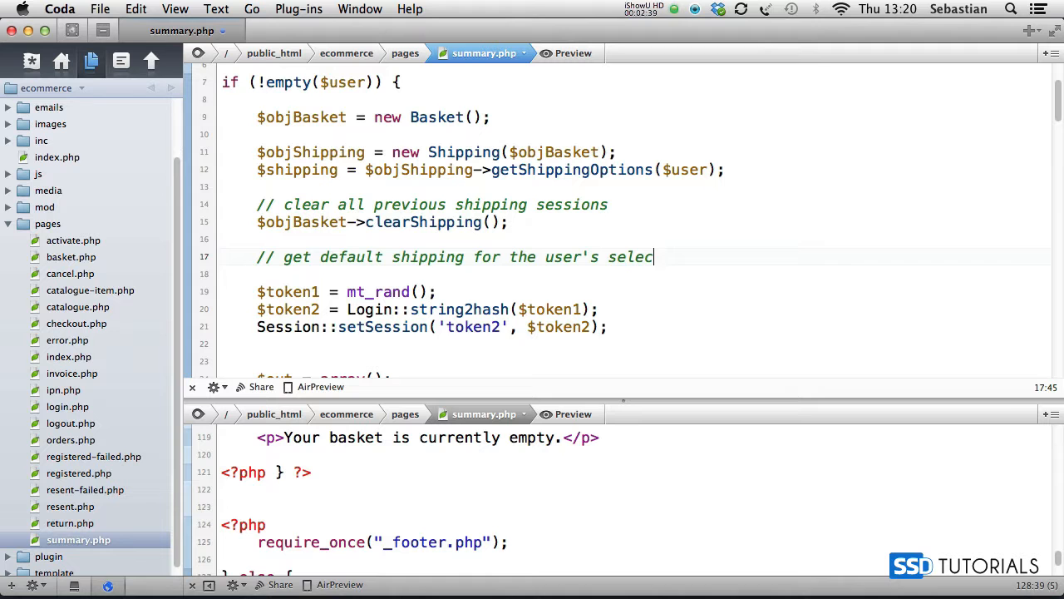
pyautogui.write('ted country')
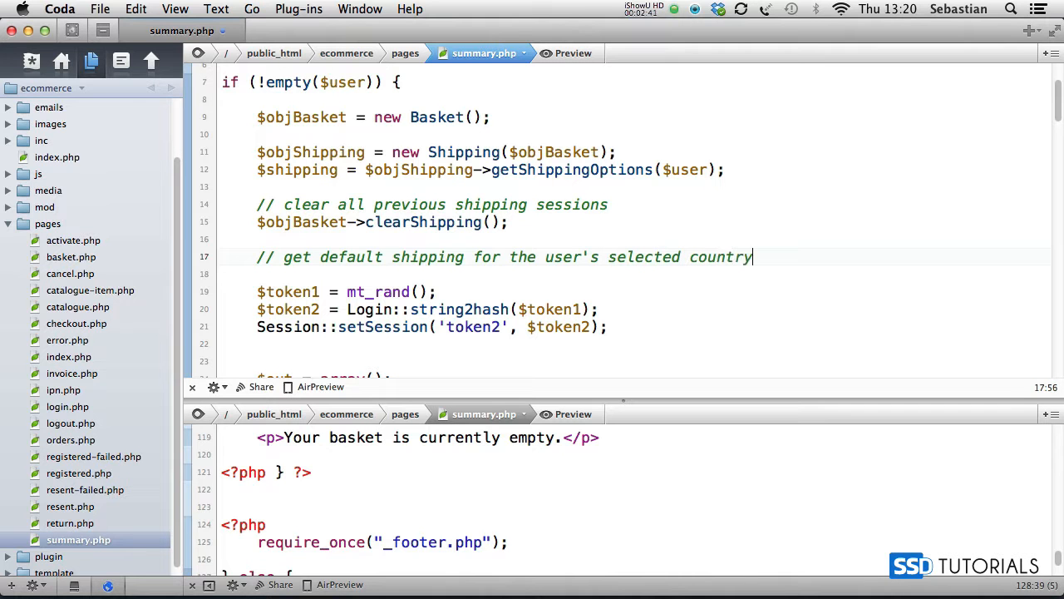
pyautogui.write('$shippin')
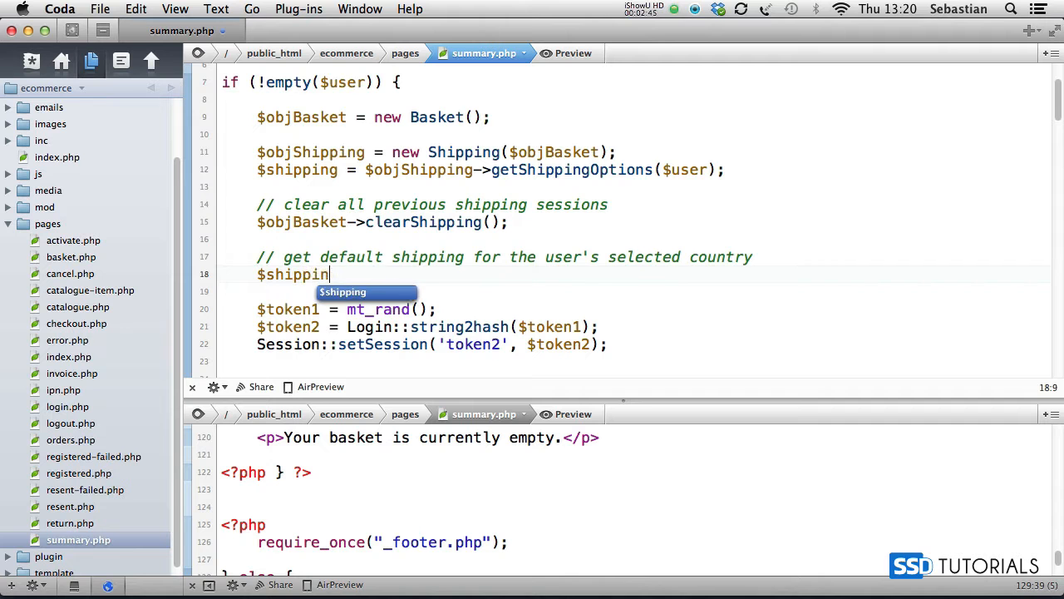
pyautogui.write('gDefault = $')
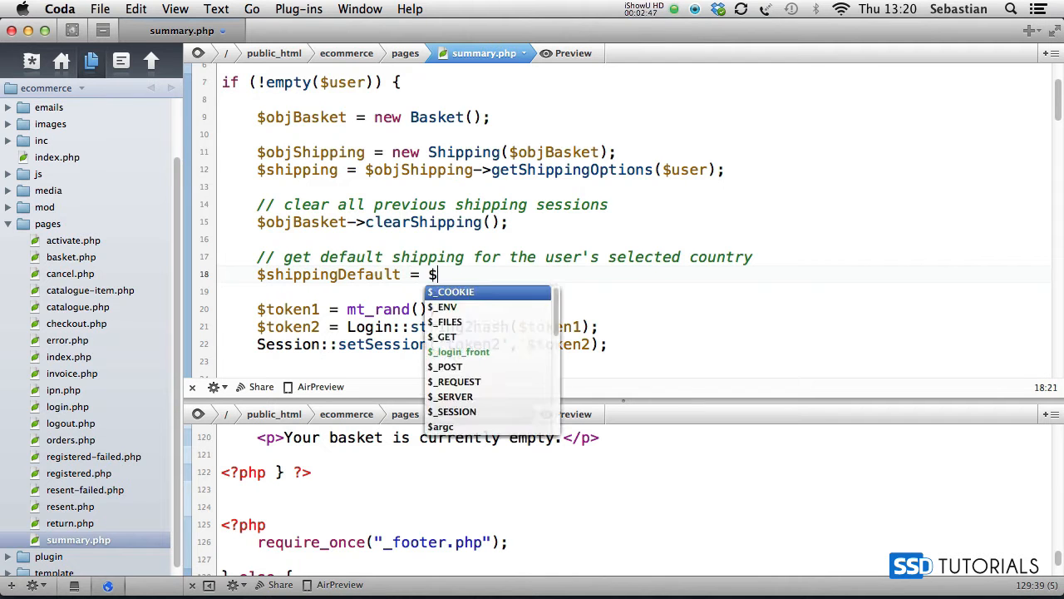
pyautogui.write('objShipping')
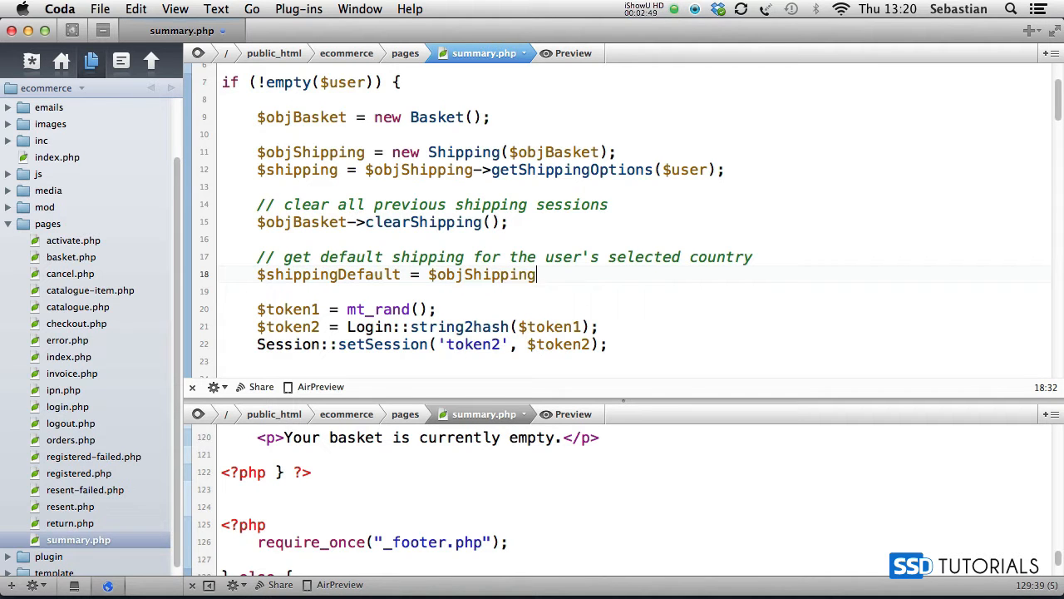
pyautogui.write('->getDefaul')
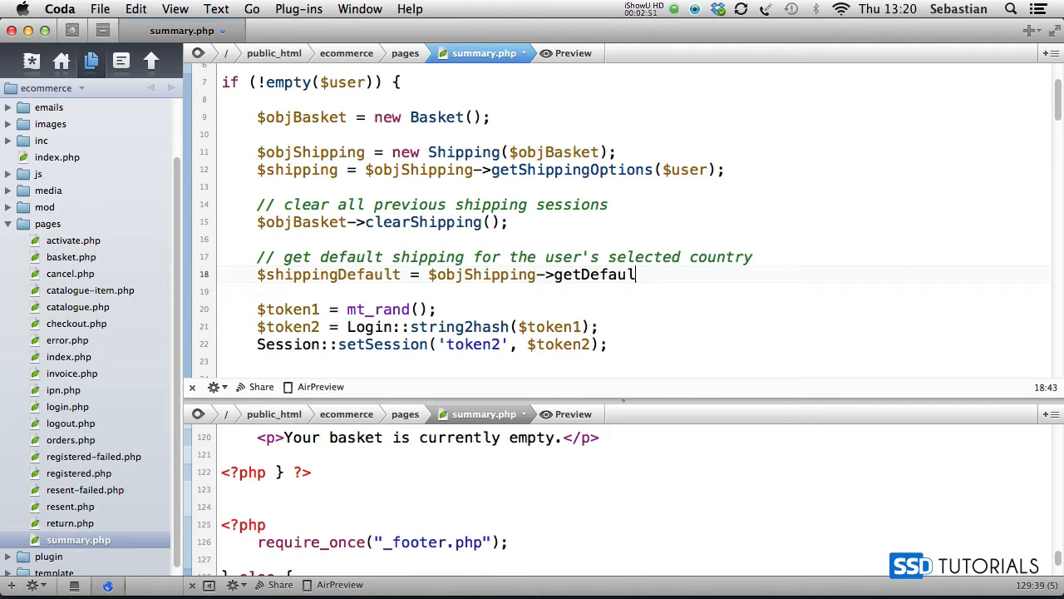
pyautogui.write('t($user);')
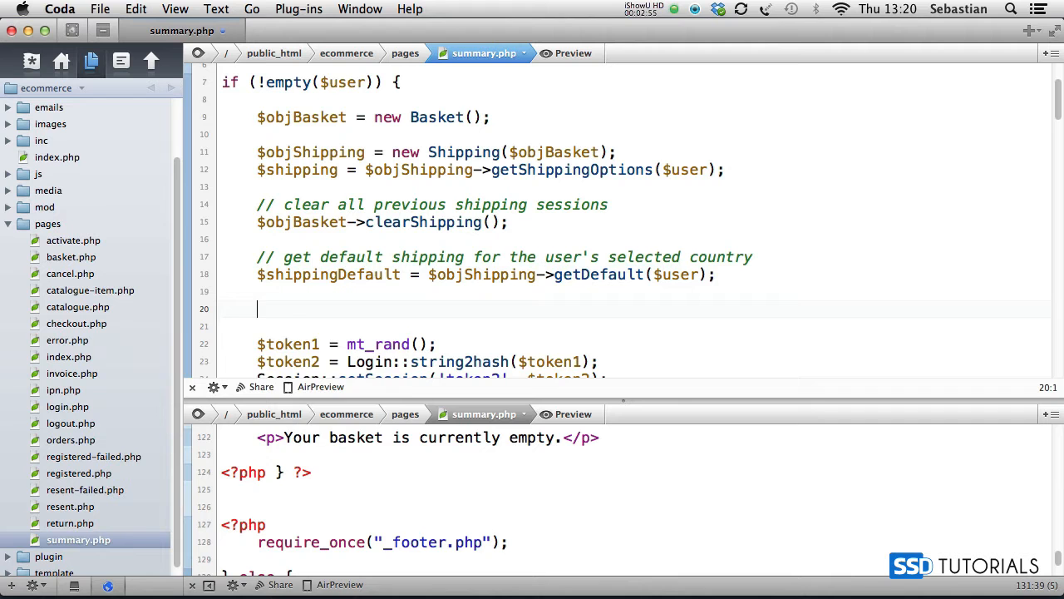
# - Type if (!empty($shipping) && !empty($shippingDefault)) { on line 20
pyautogui.write('if (!')
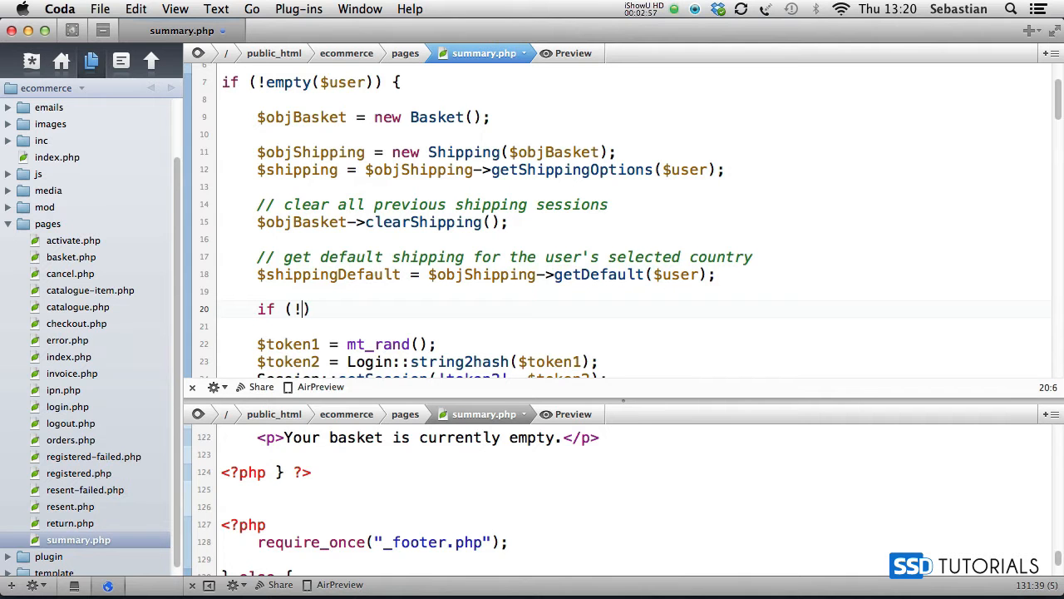
pyautogui.write('empty($shipping')
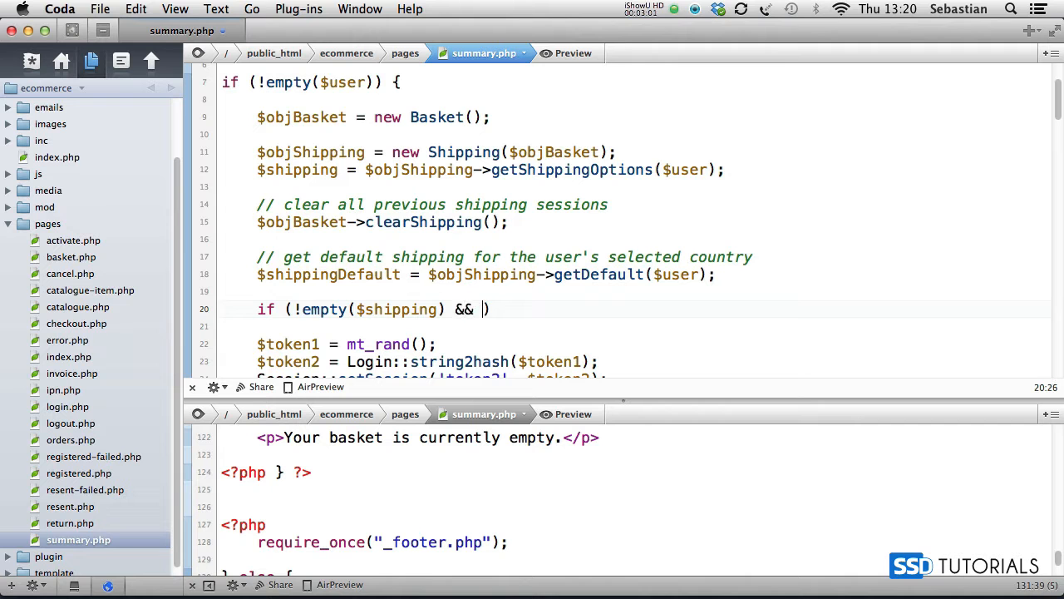
pyautogui.write('!empt')
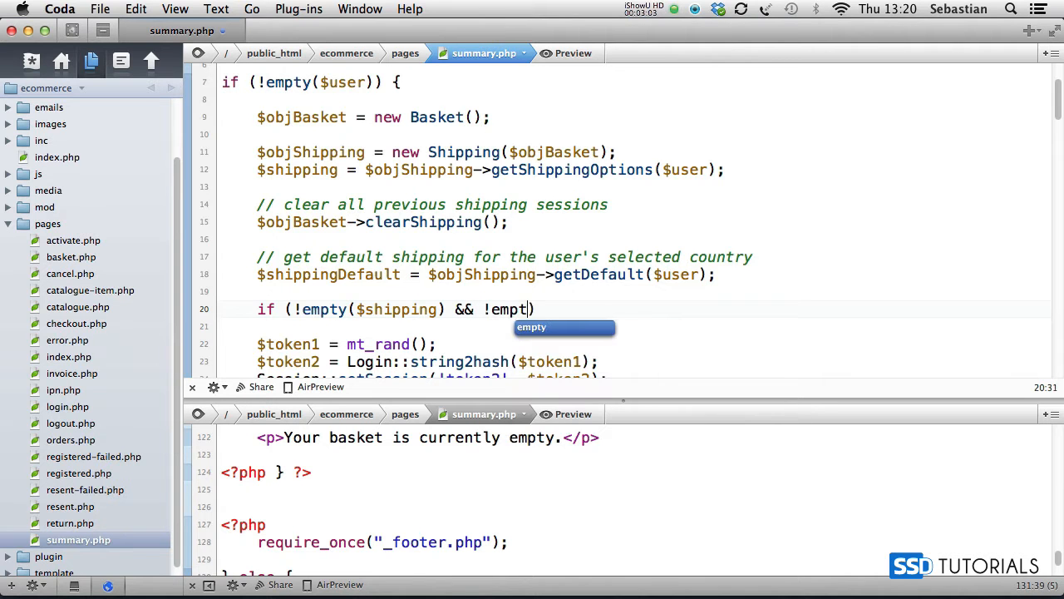
pyautogui.write('y($ship')
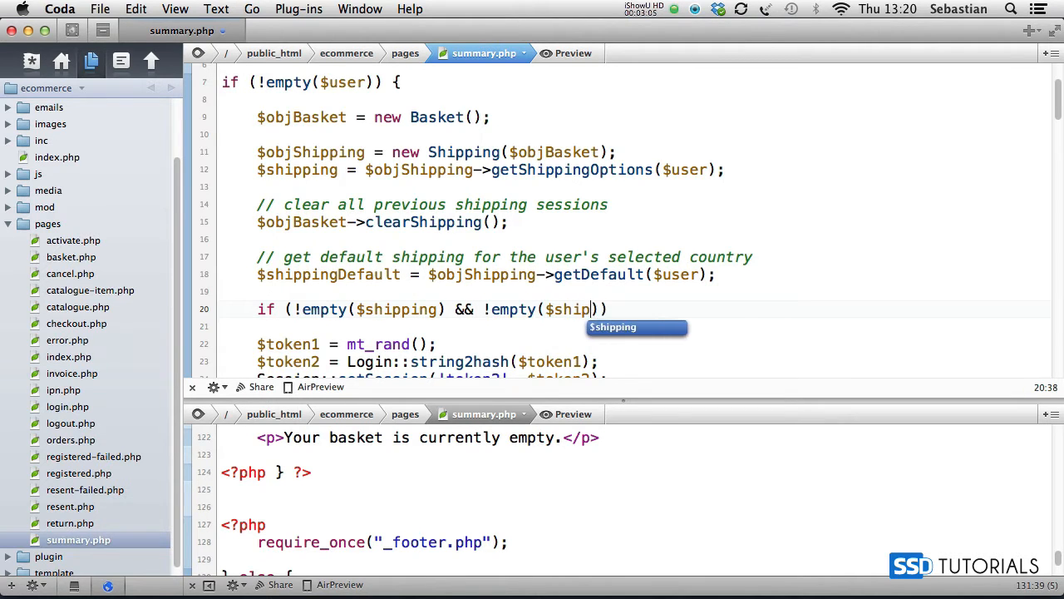
pyautogui.write('pingDefault')
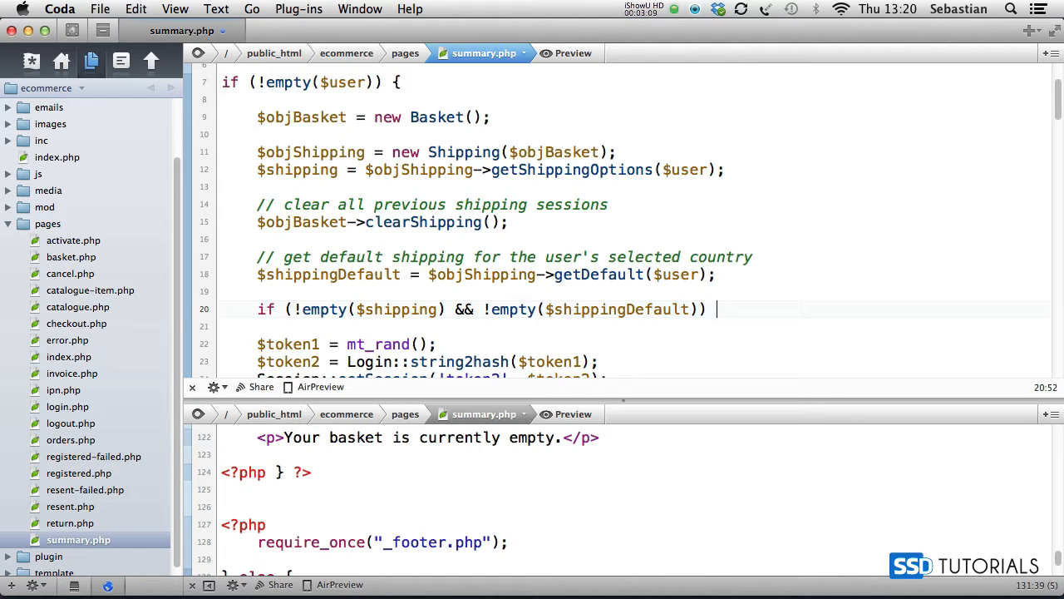
pyautogui.write('{')
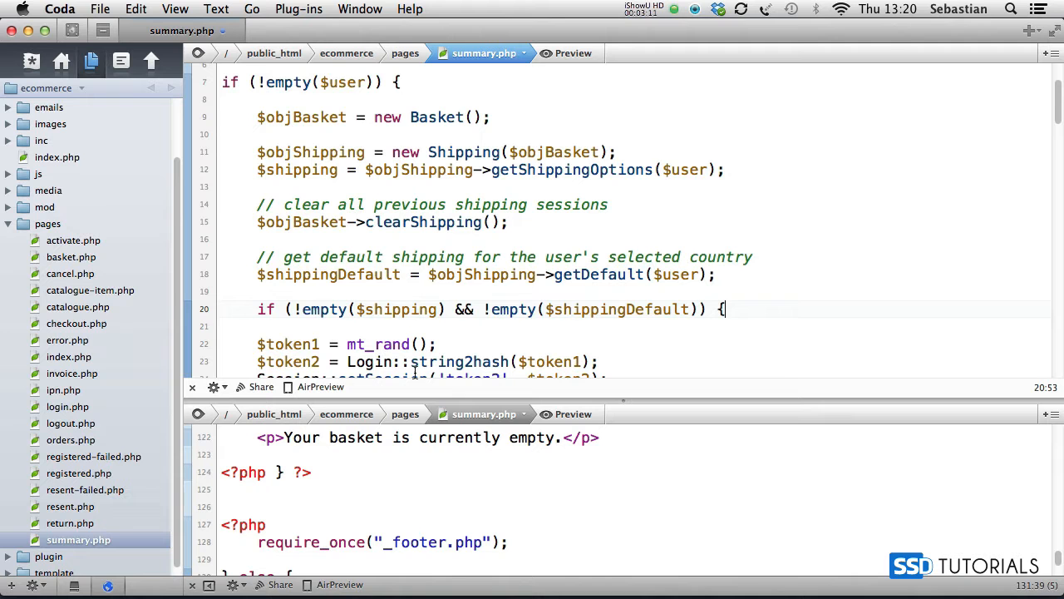
pyautogui.scroll(-3)
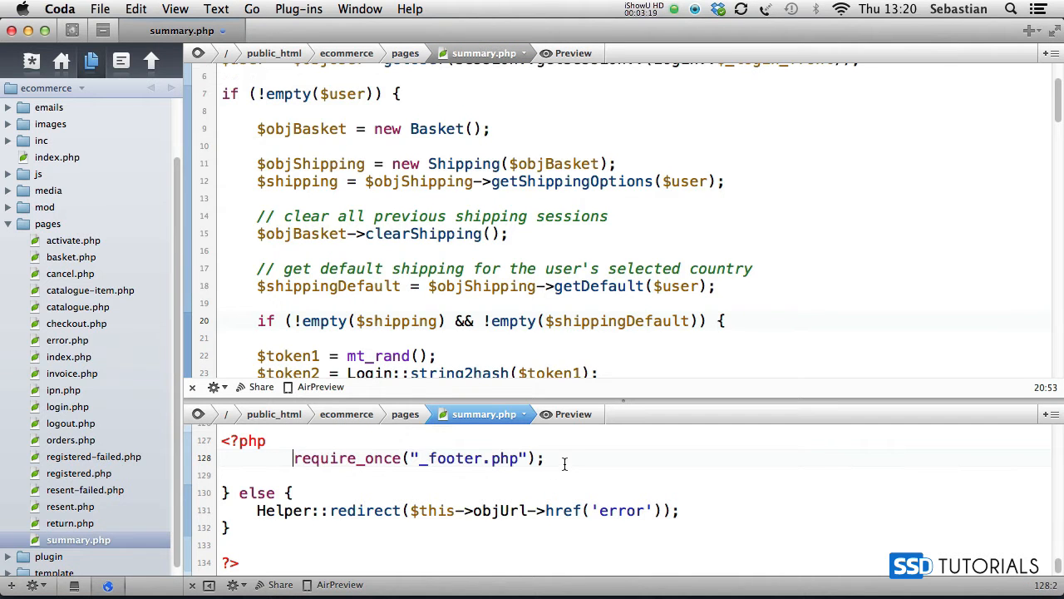
# - Indent the footer include and add require_once('error-shipping.php') in the else branch
pyautogui.press('enter')
pyautogui.write('} else {')
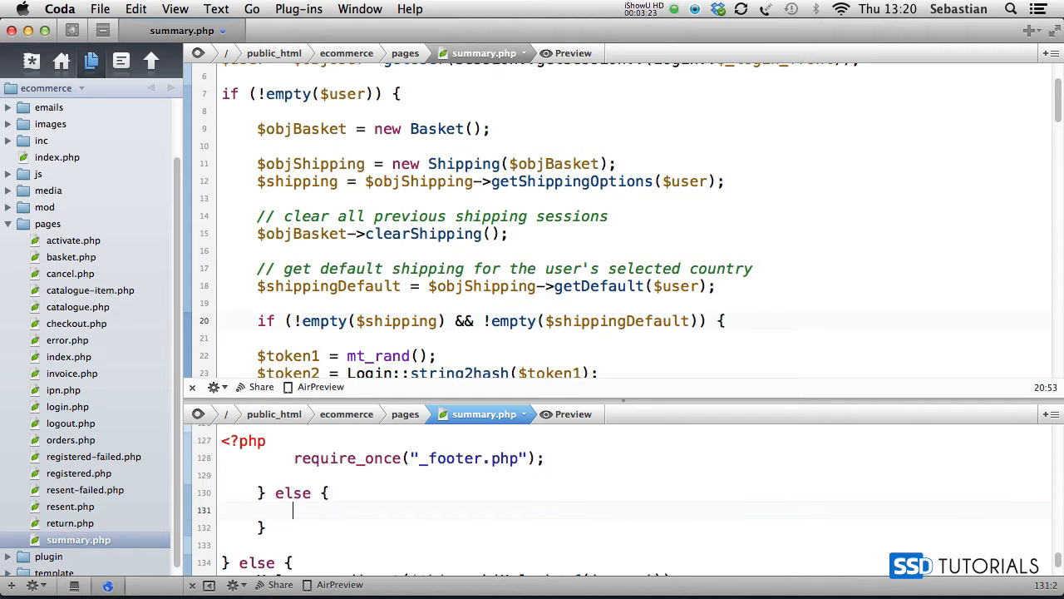
pyautogui.write('require_once(')
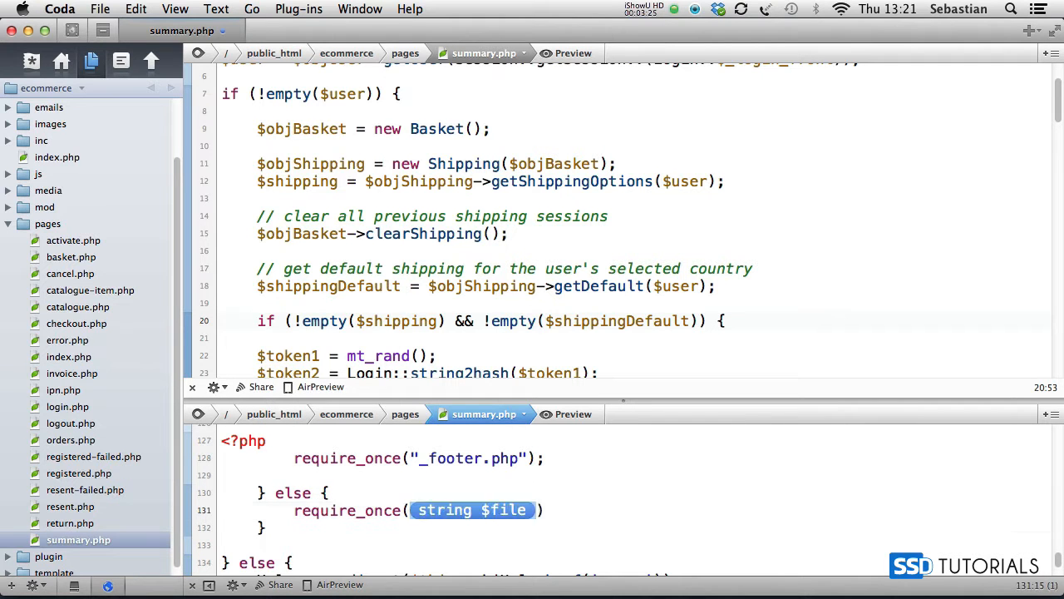
pyautogui.write("'error-")
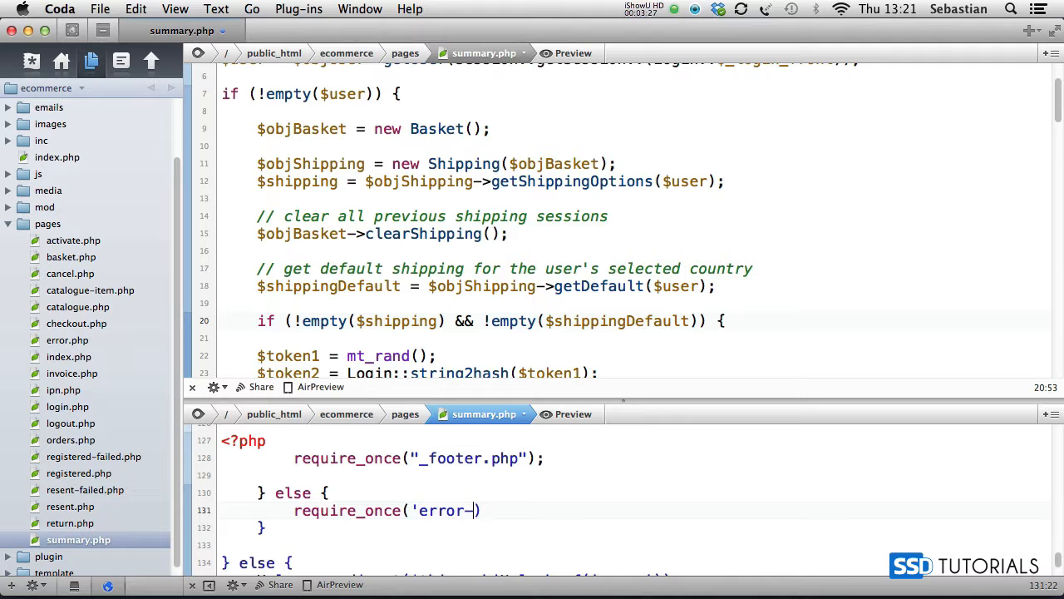
pyautogui.write('shipping.')
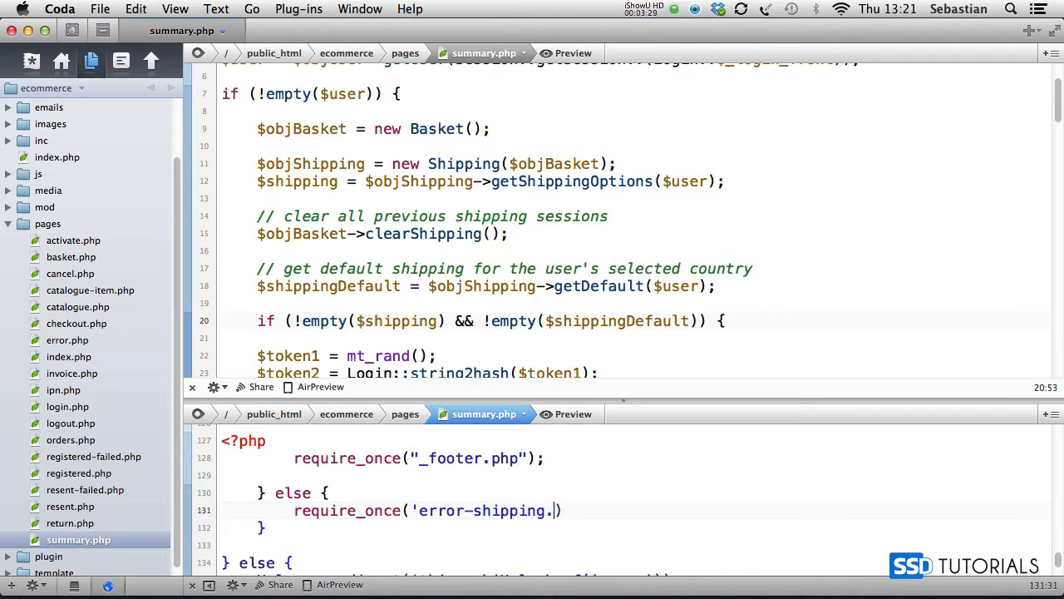
pyautogui.write("php')")
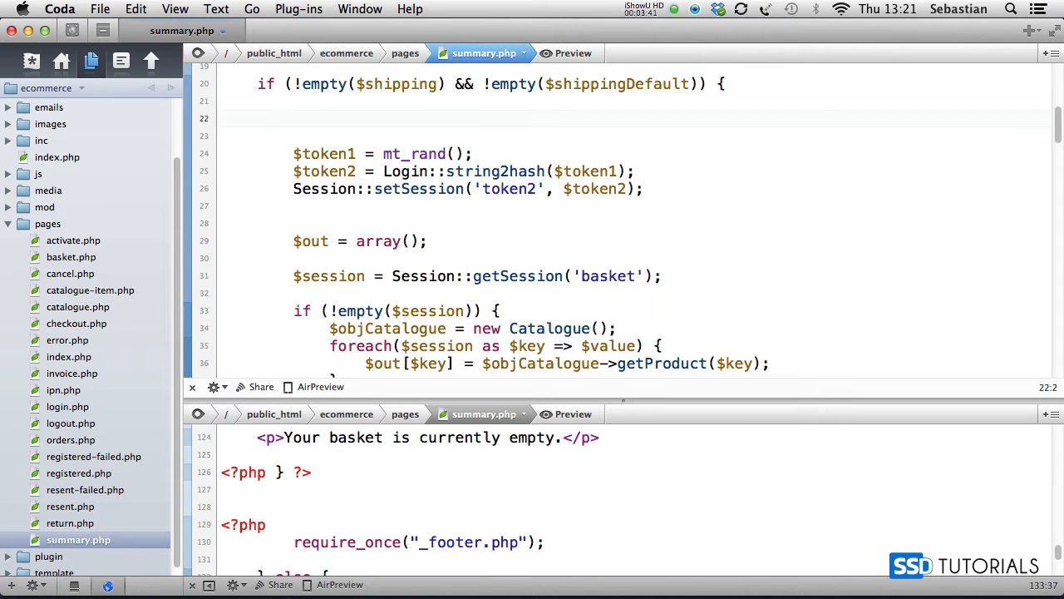
# - Assign $shippingSelected = $objShipping->getShipping($user, $shippingDefault['id']); in summary.php
pyautogui.write('$shippingS')
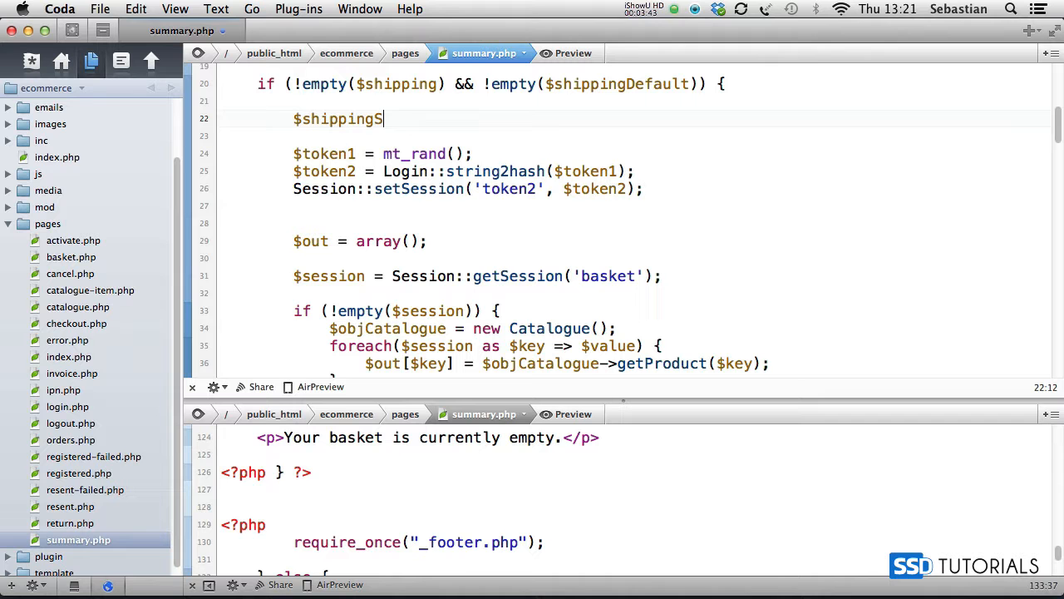
pyautogui.write('elected = $objShipping->getShipping($')
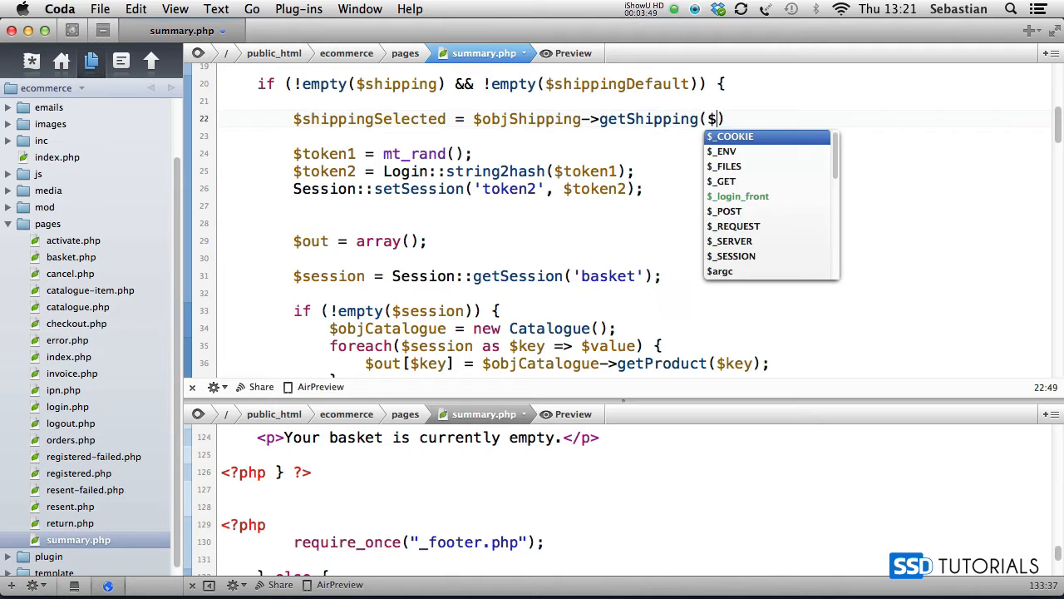
pyautogui.write("user, $shippingDefault['")
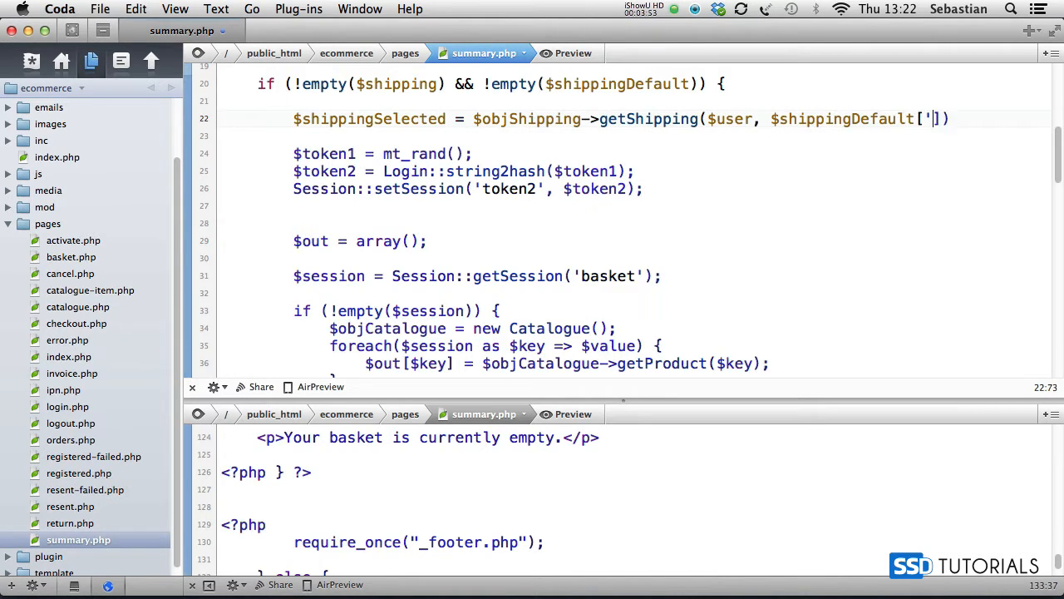
pyautogui.write("id']);")
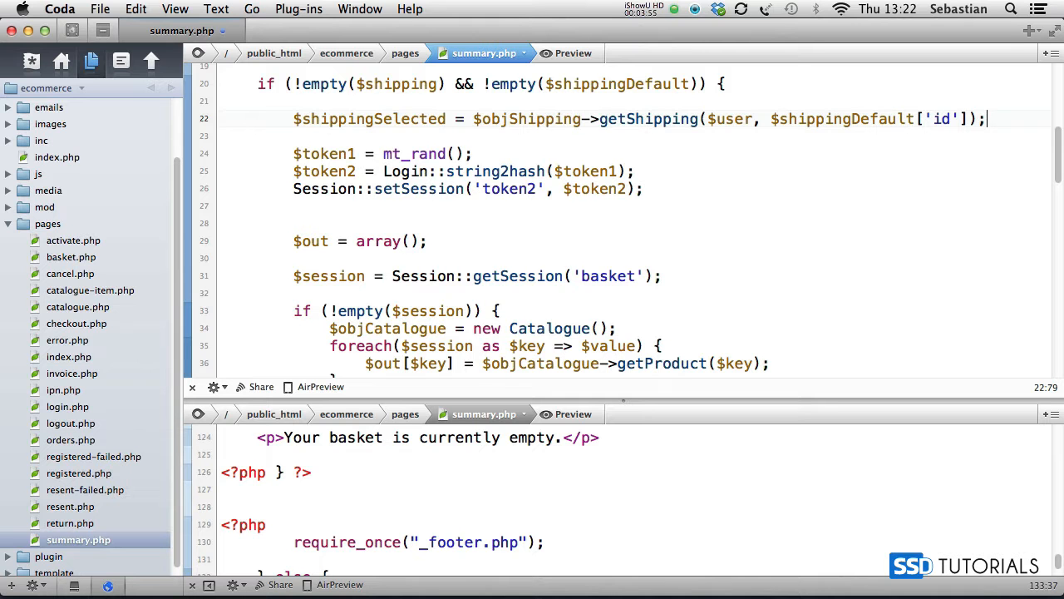
# - Start an if ($objBasket->addShipping($shippingSelected)) {} block
pyautogui.write('if ($)')
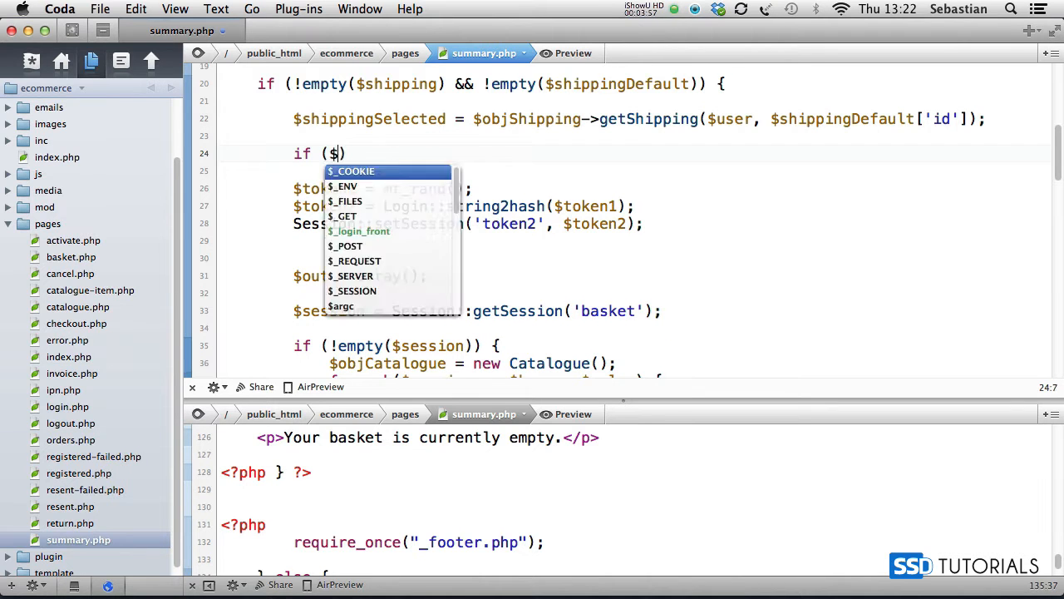
pyautogui.write('objBasket->addShipping(')
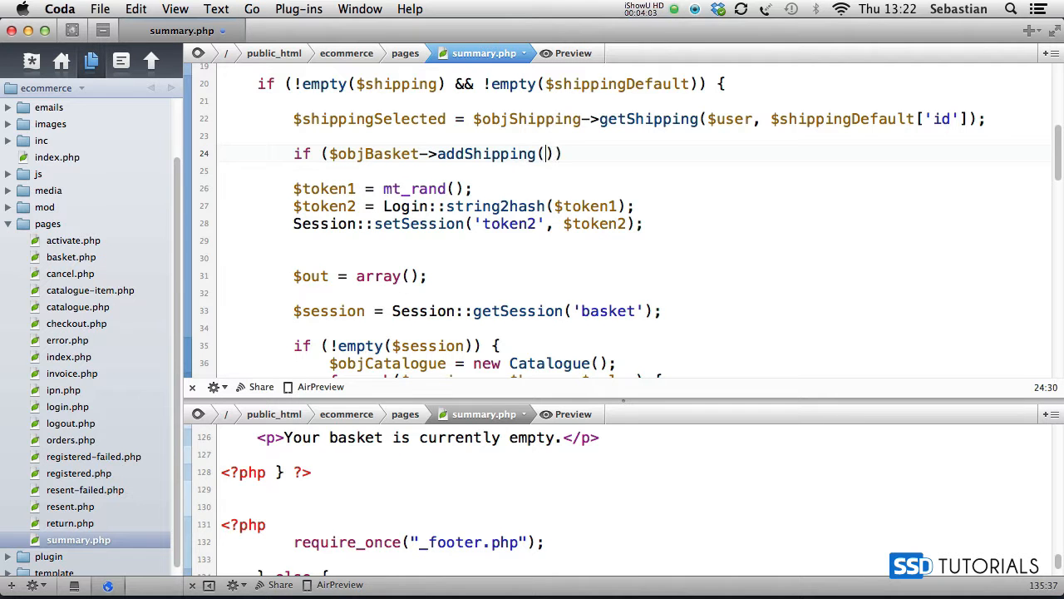
pyautogui.write('$shippingSelected')
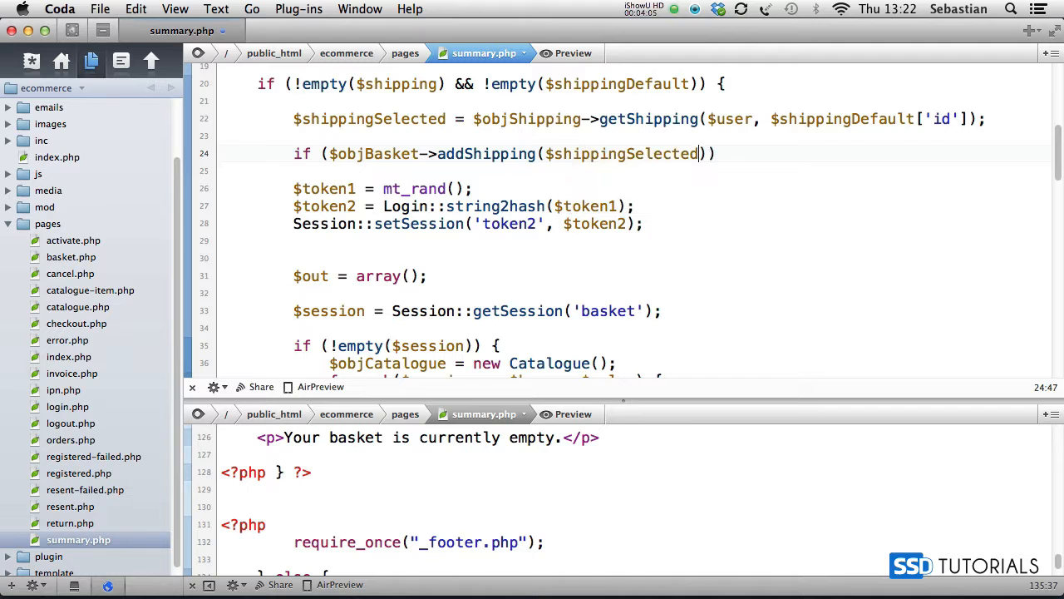
pyautogui.write('{}')
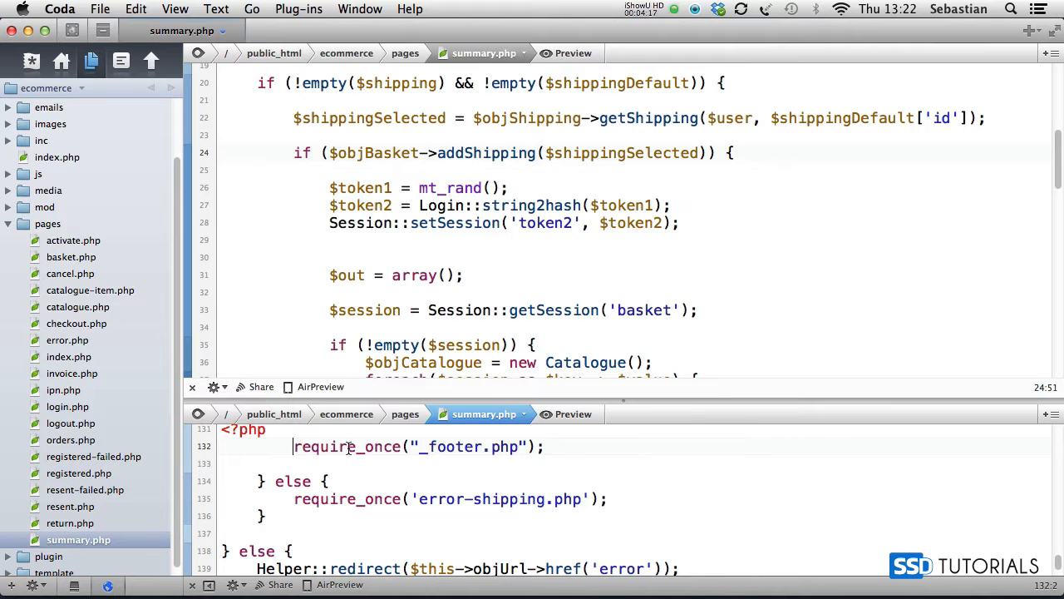
# - Indent the footer require_once into the addShipping block with a blank line below
pyautogui.press('return')
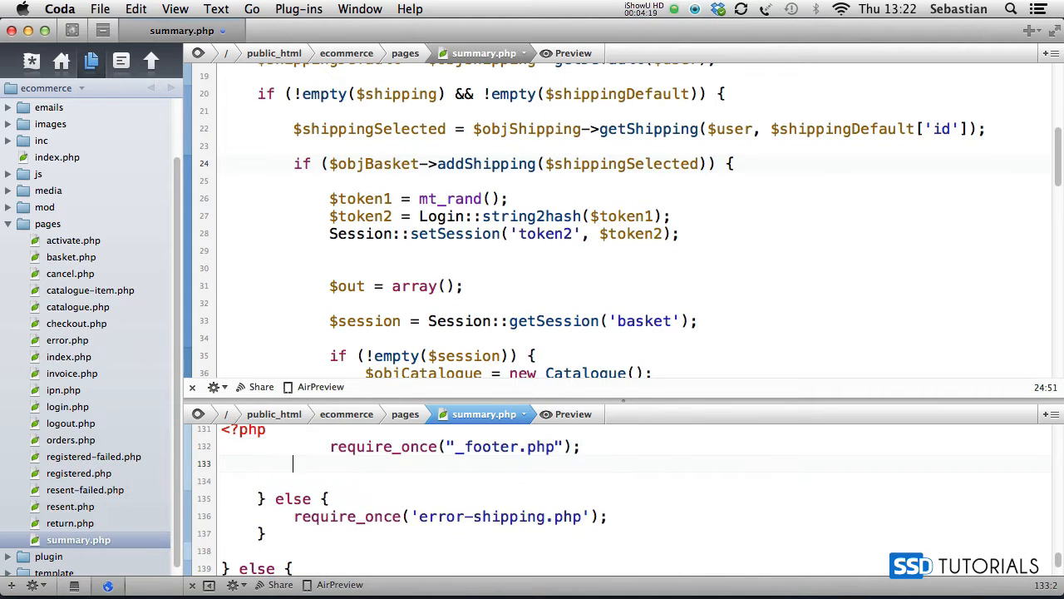